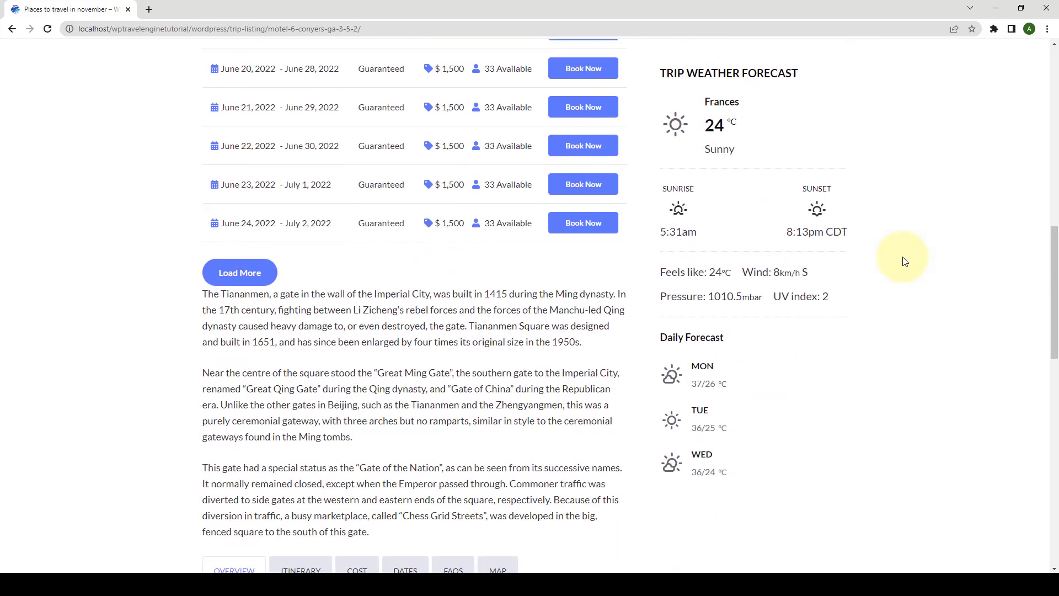
Step: Go to Plugins > Add New and bring up the plugin upload form
scroll(up, 3)
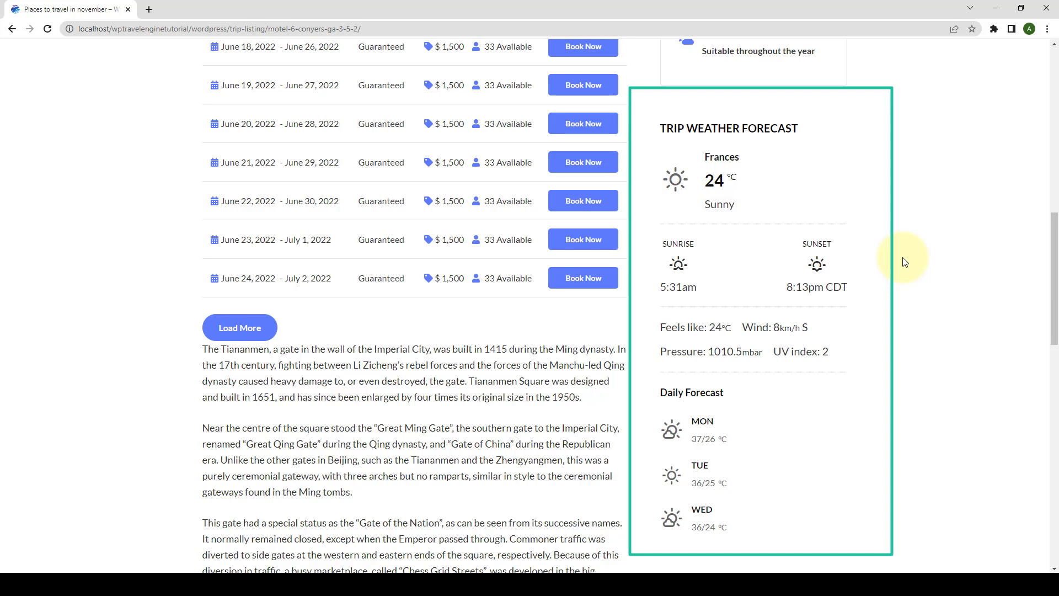
mouse_move(905, 262)
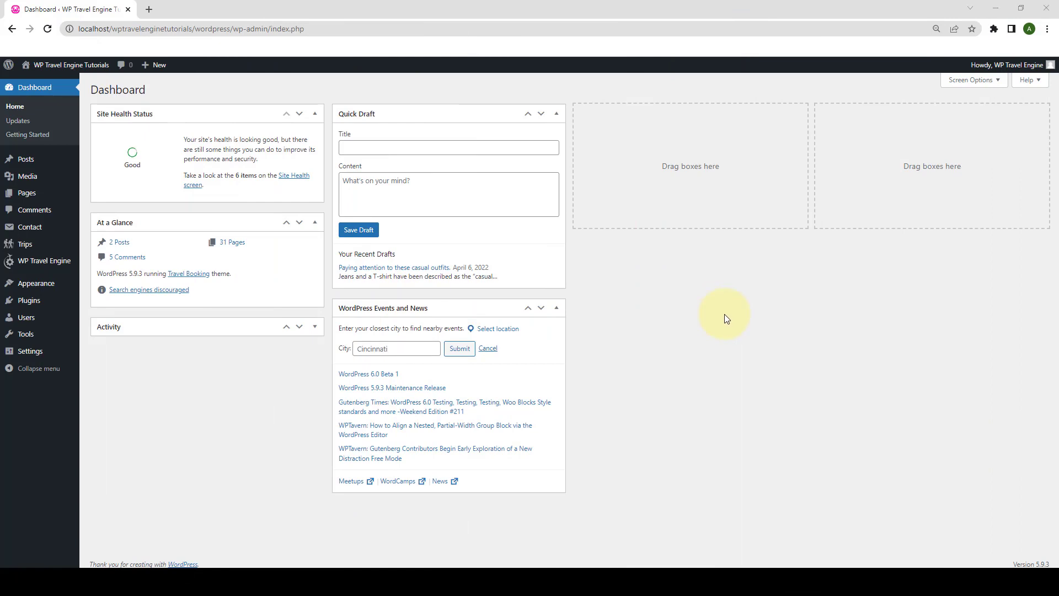
mouse_move(30, 300)
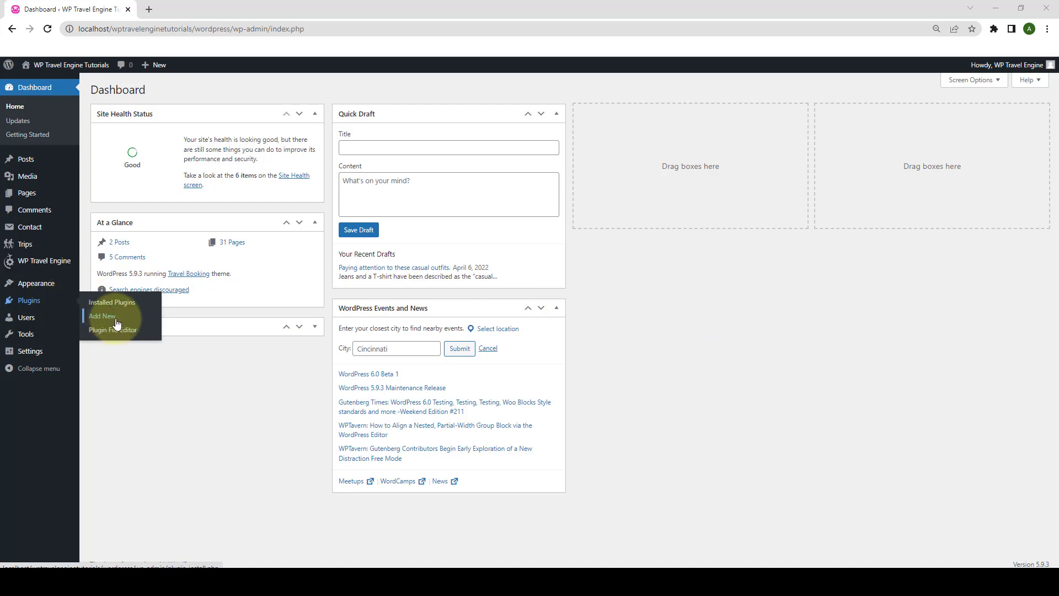
click(101, 316)
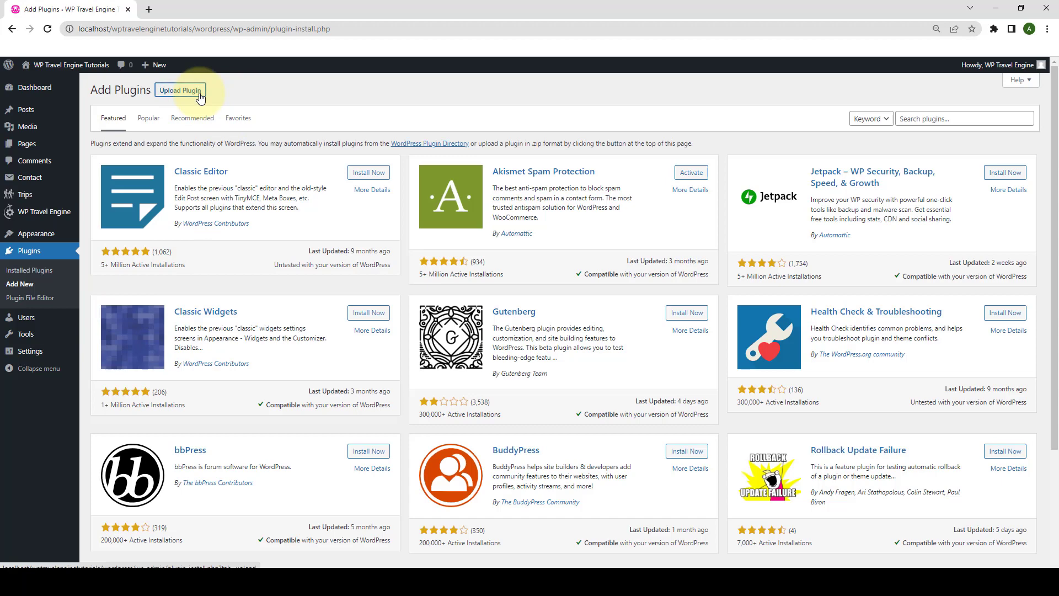
click(180, 90)
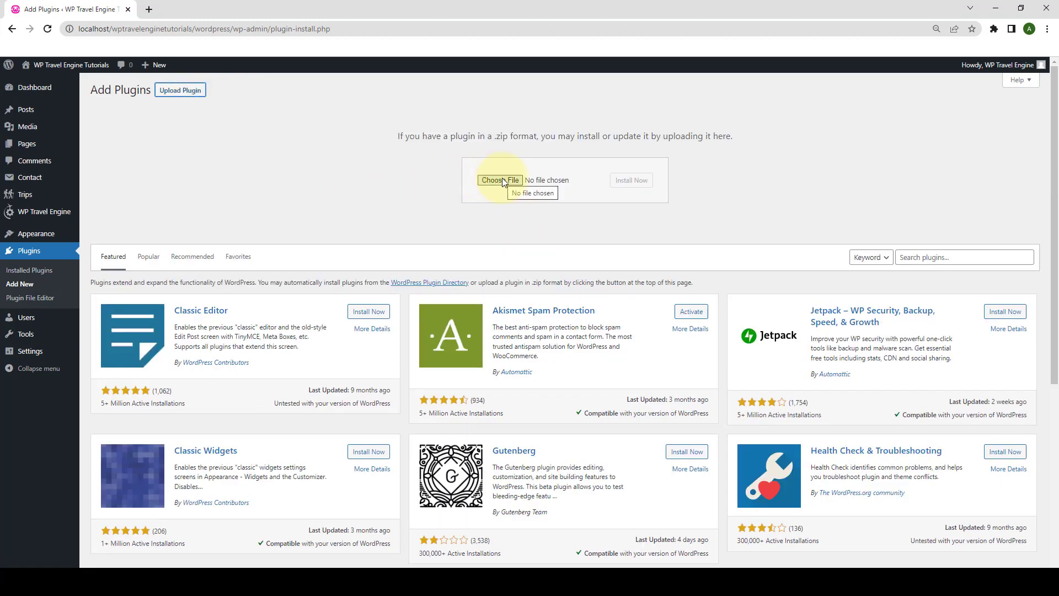
click(499, 180)
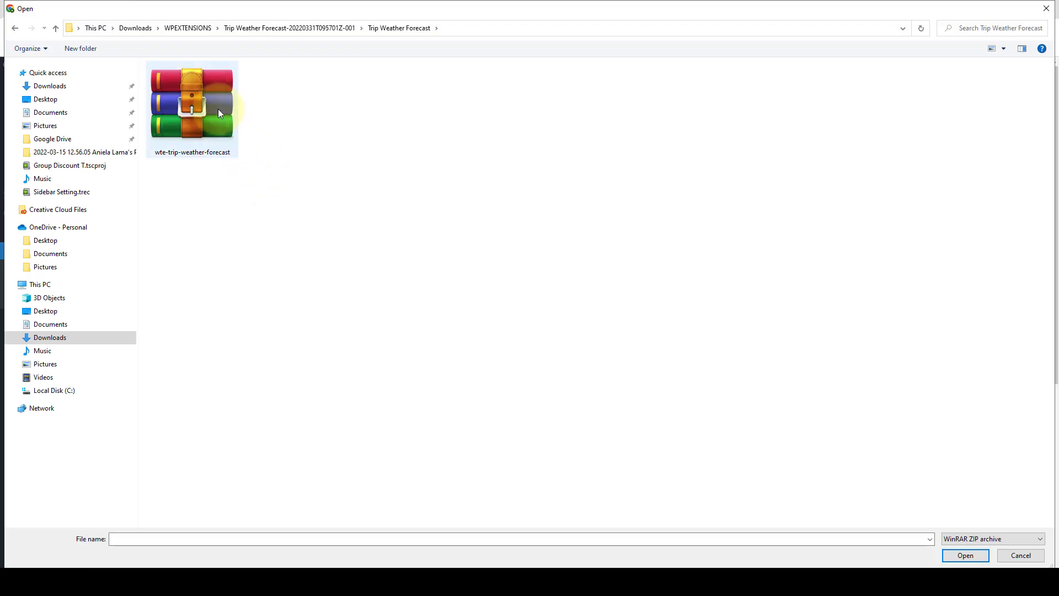
Step: Install wte-trip-weather-forecast.zip and activate the Trip Weather Forecast plugin
click(192, 102)
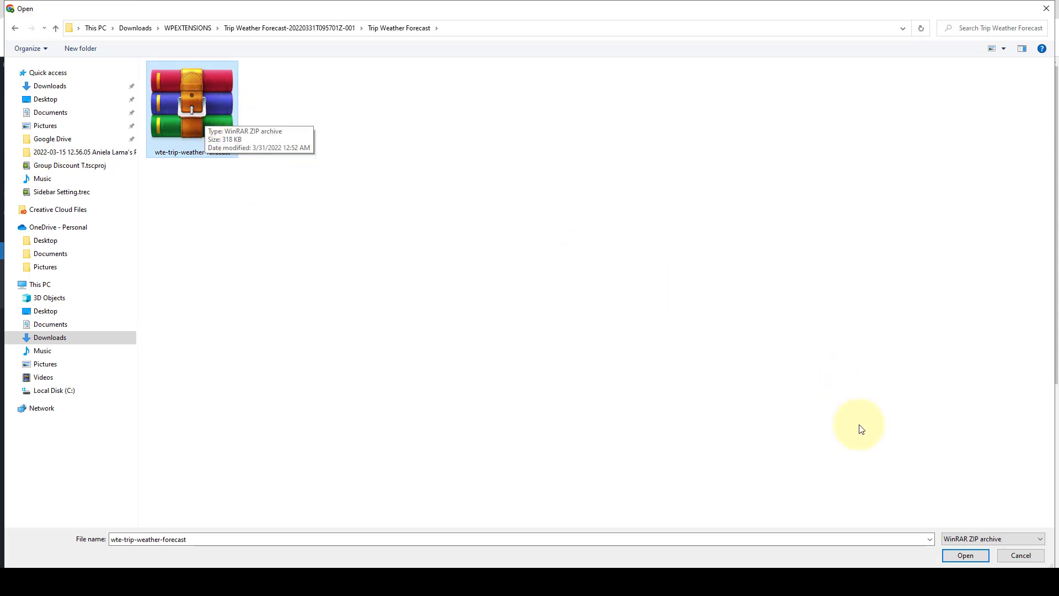
click(965, 554)
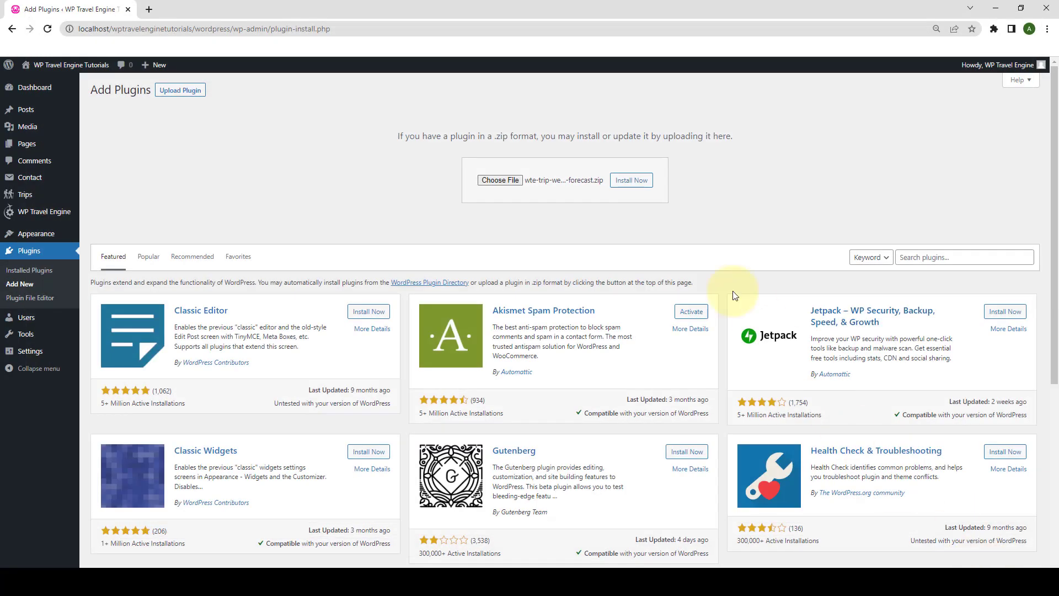
click(630, 180)
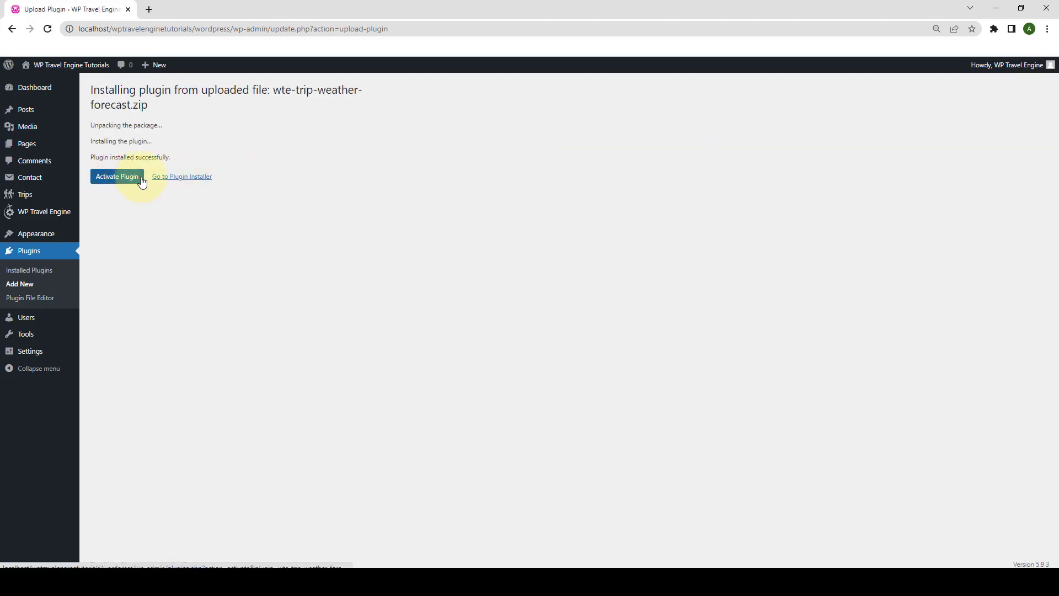
click(117, 176)
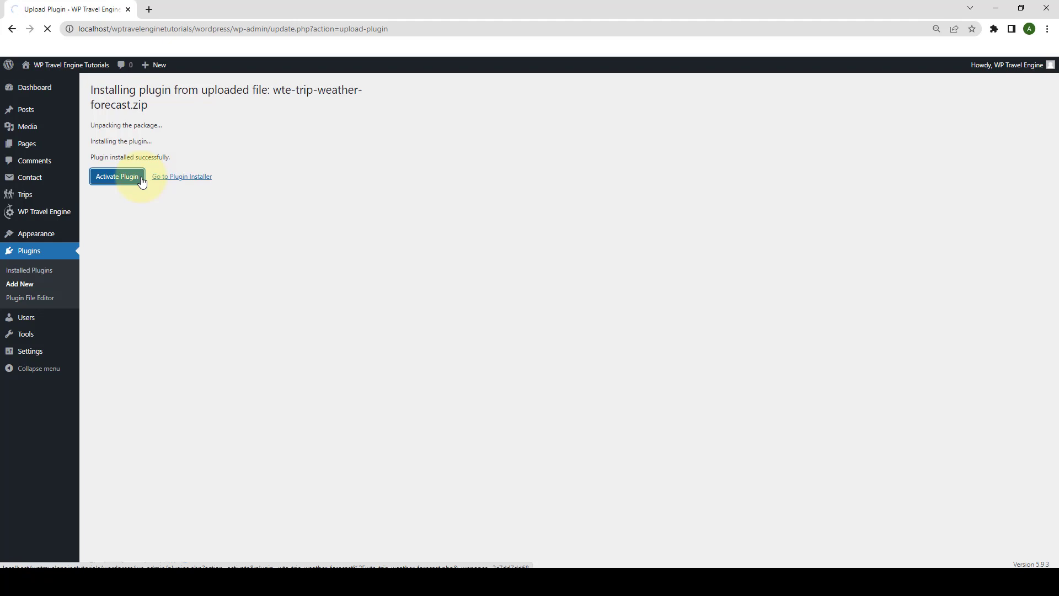
click(116, 176)
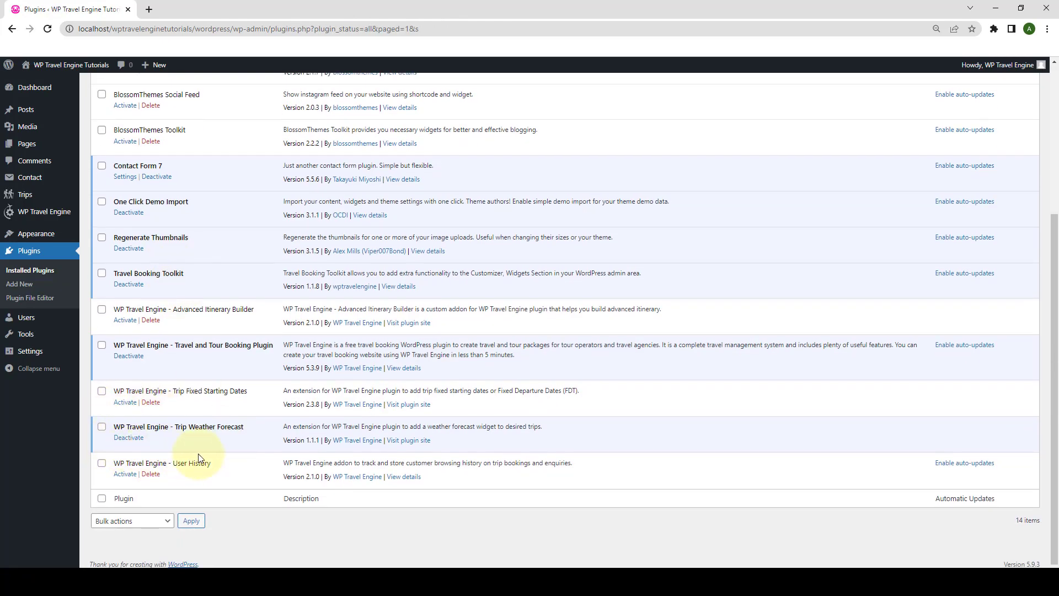
mouse_move(237, 439)
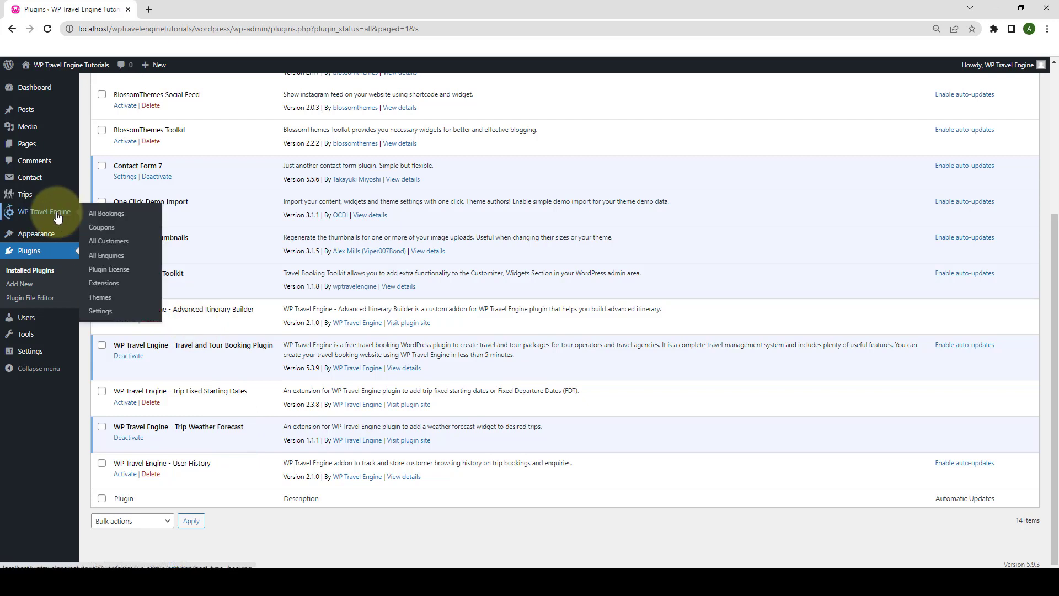
mouse_move(109, 269)
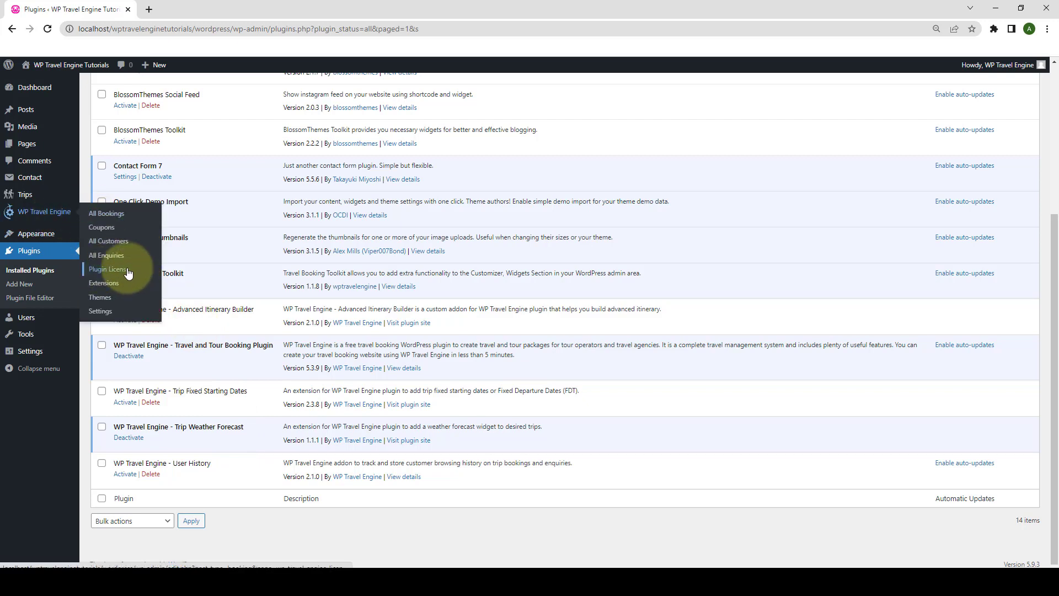
click(110, 268)
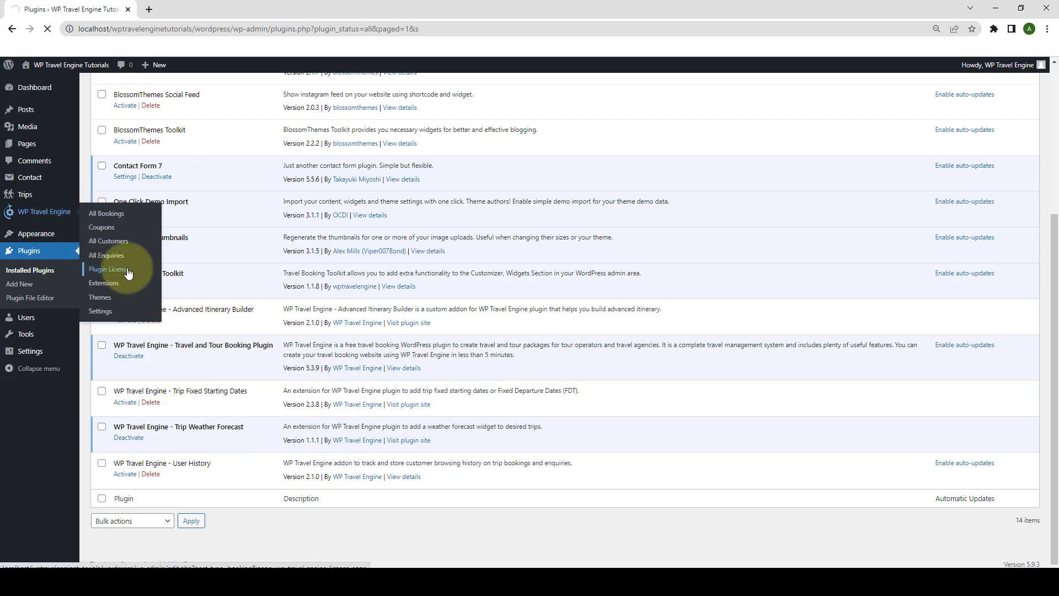
click(109, 269)
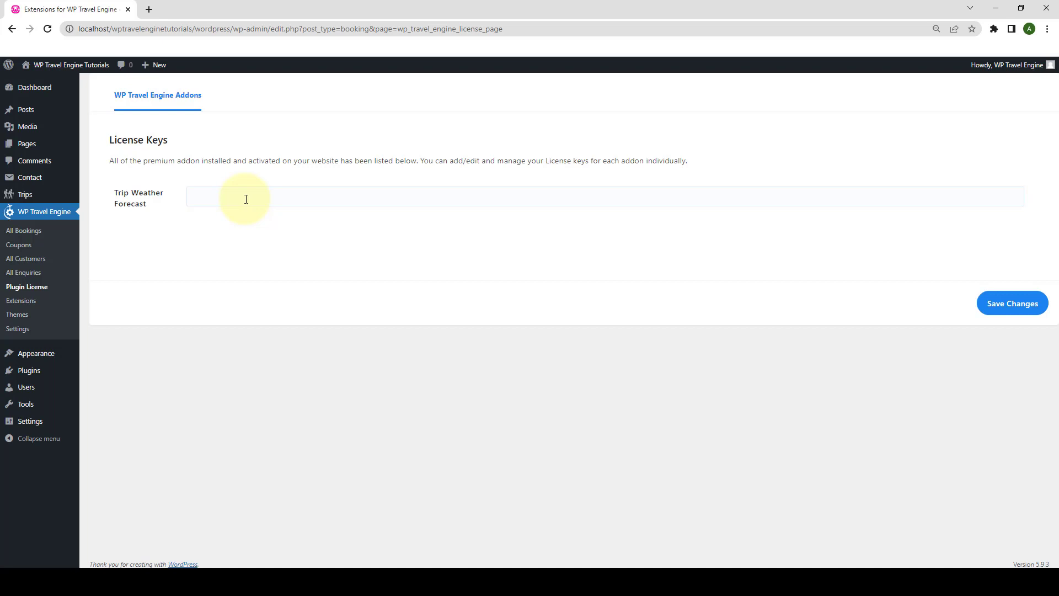
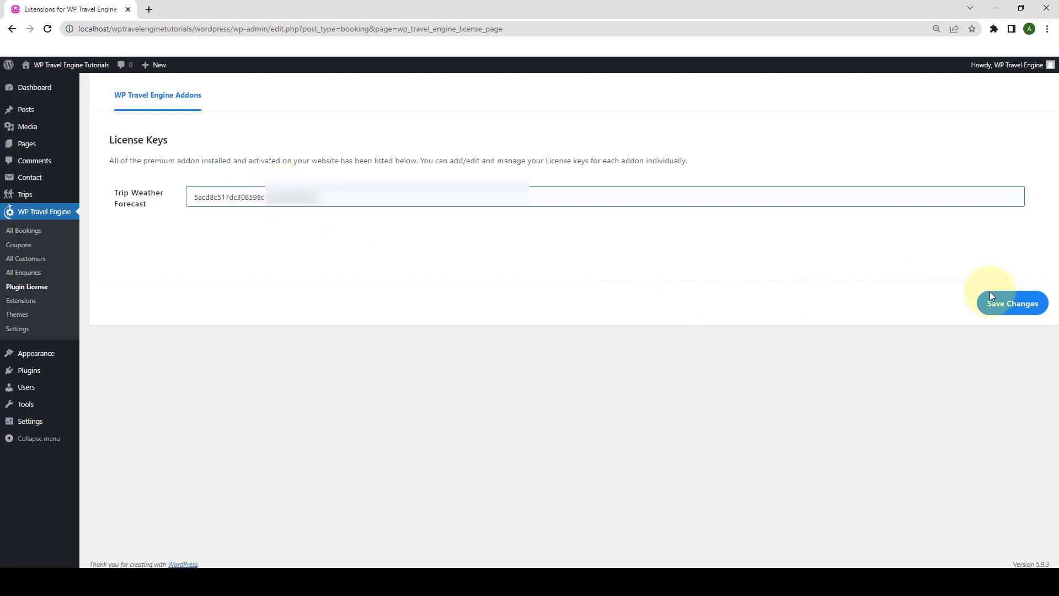
click(1011, 303)
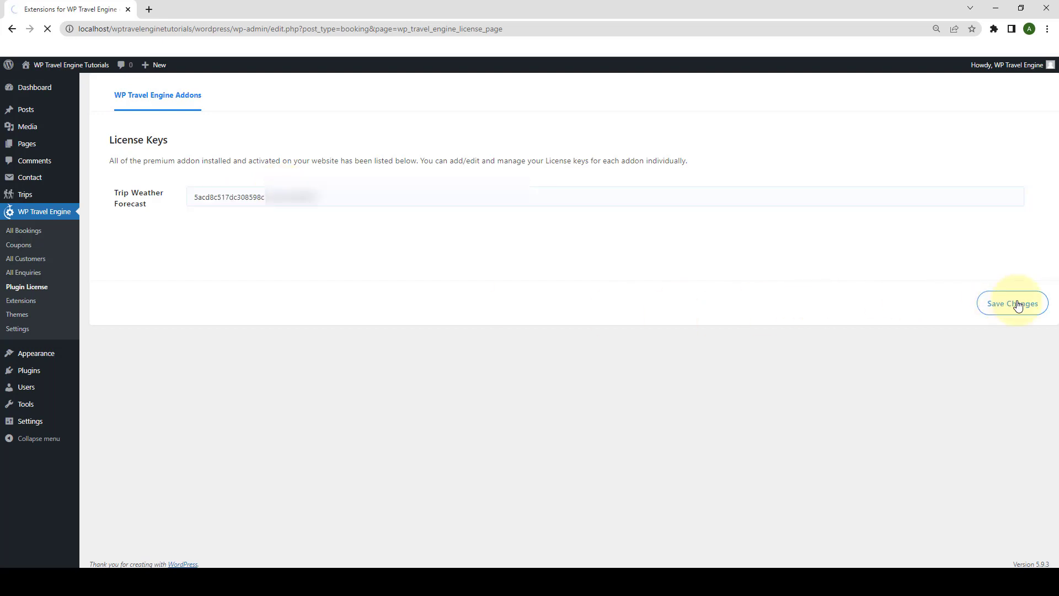
click(1012, 303)
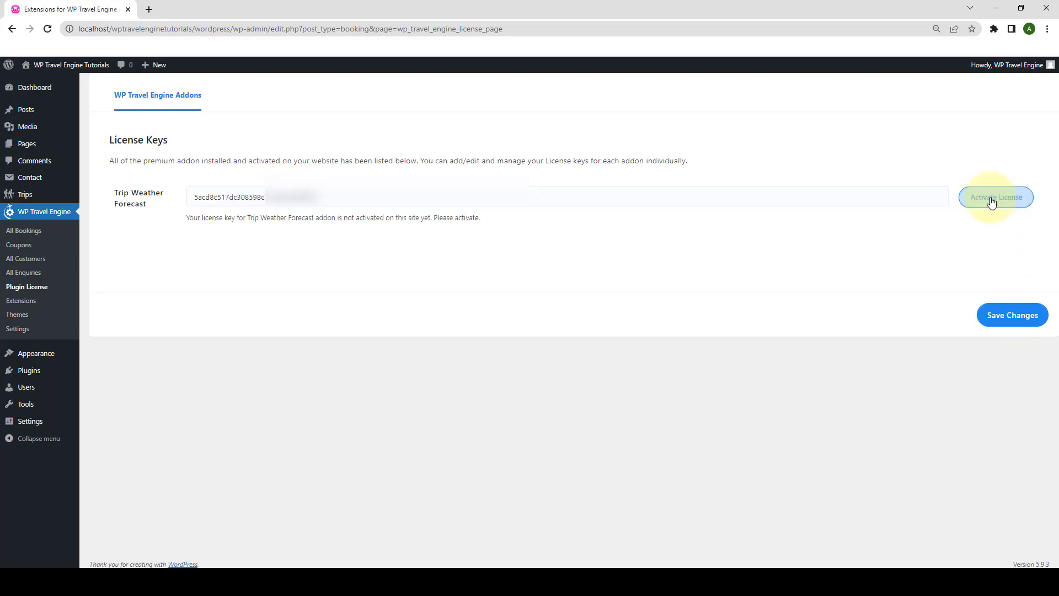
click(995, 196)
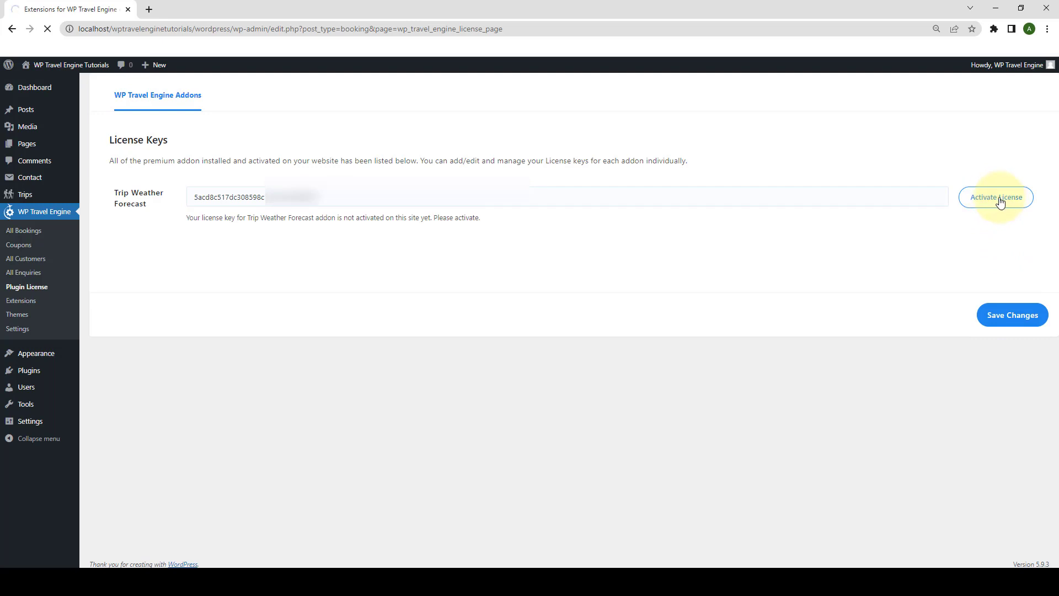
click(995, 197)
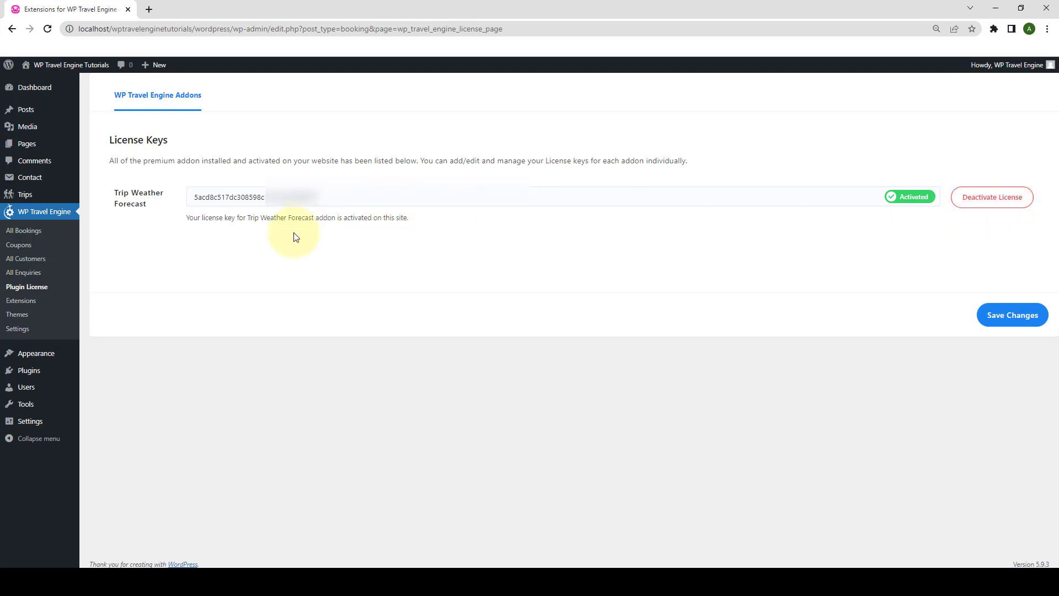
mouse_move(320, 235)
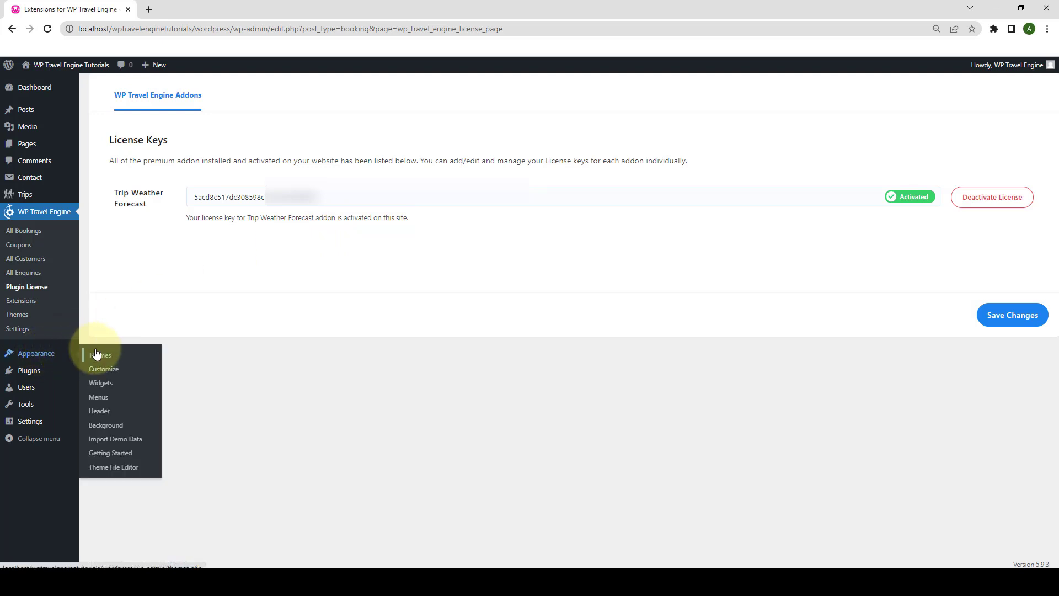
Step: On the Widgets screen, pick Trip Weather Forecast with WP Travel Engine Sidebar selected
click(101, 382)
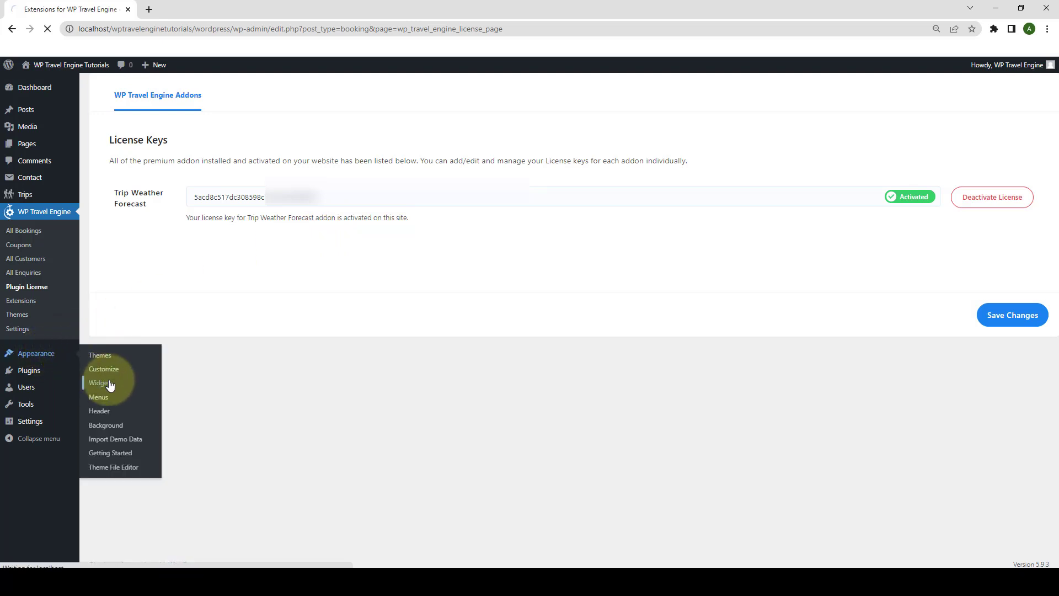
click(97, 382)
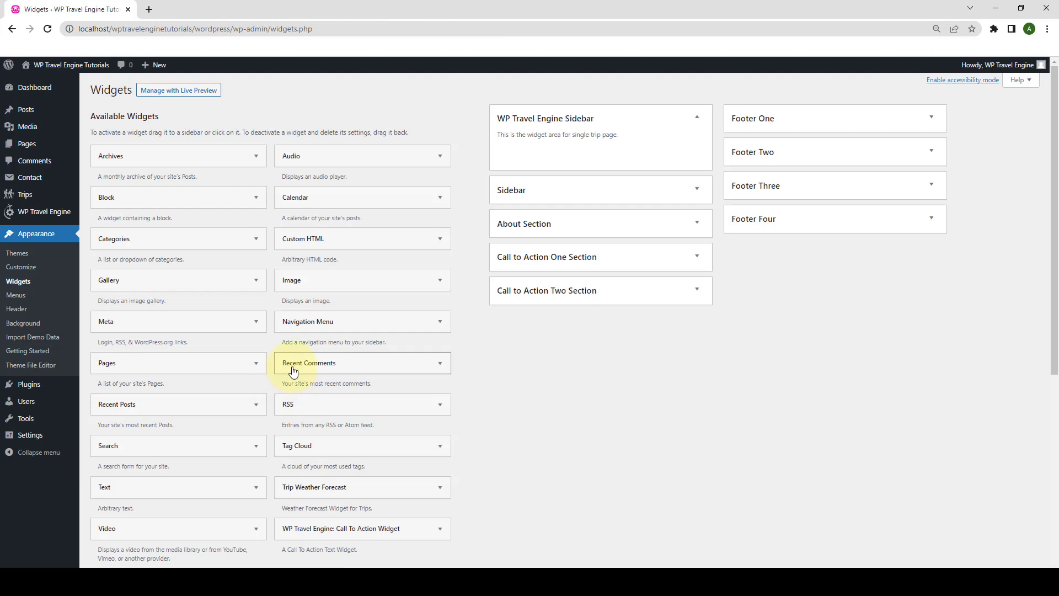
scroll(down, 3)
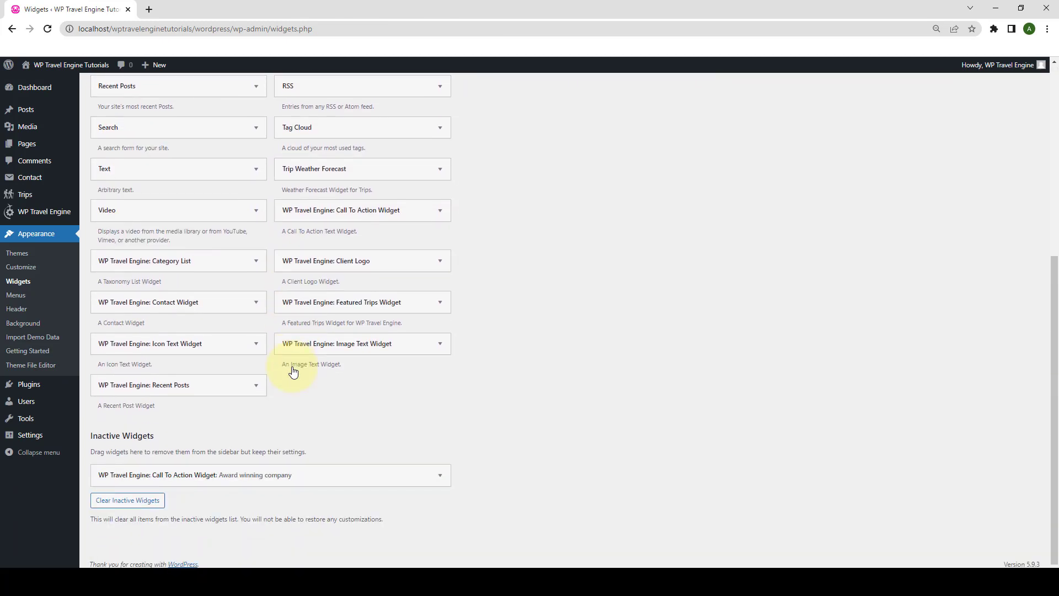
scroll(up, 3)
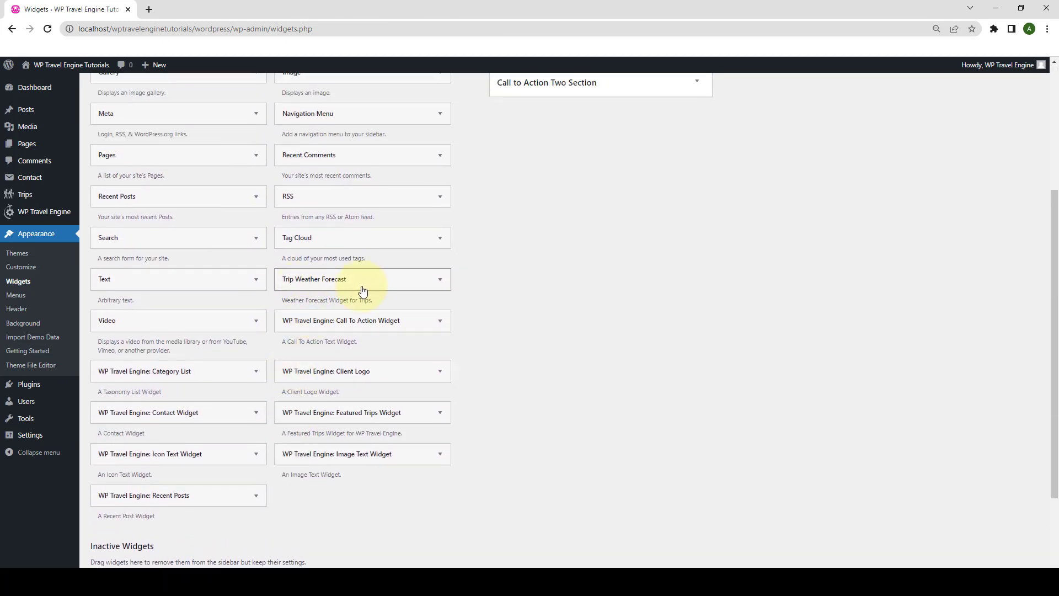
mouse_move(363, 291)
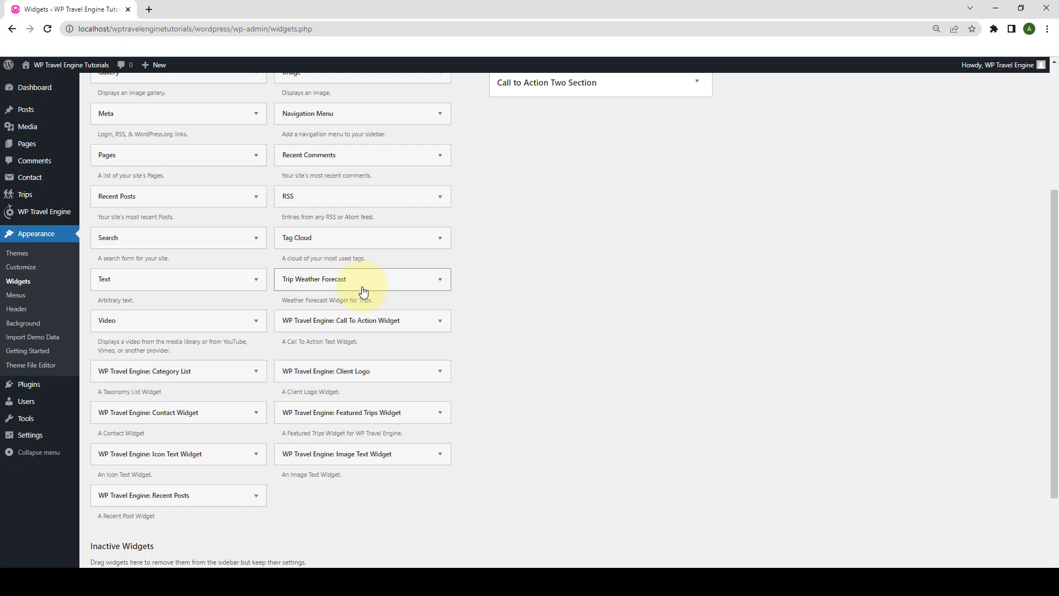
click(363, 279)
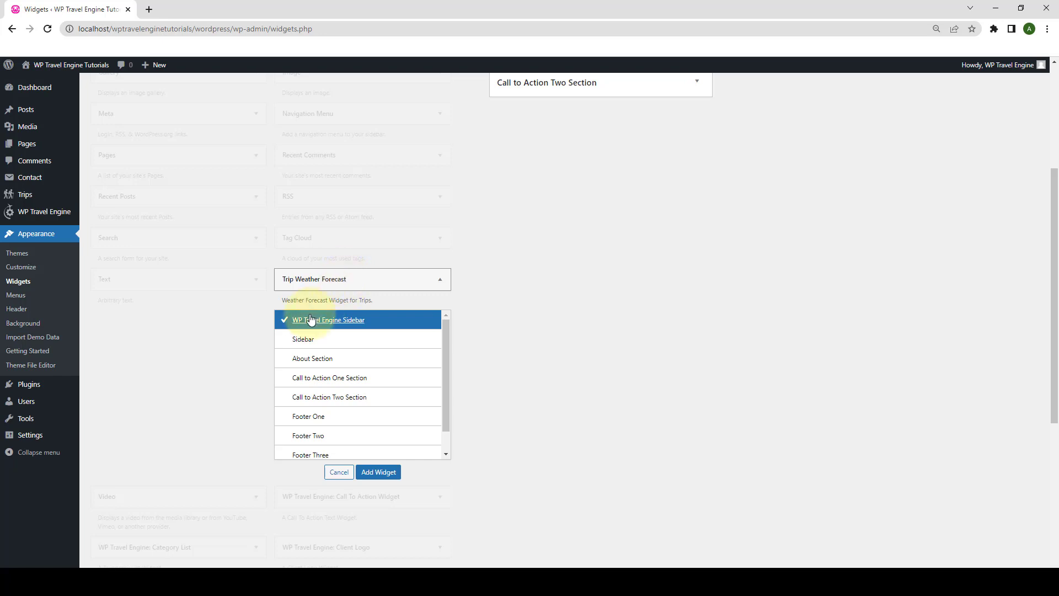
mouse_move(346, 329)
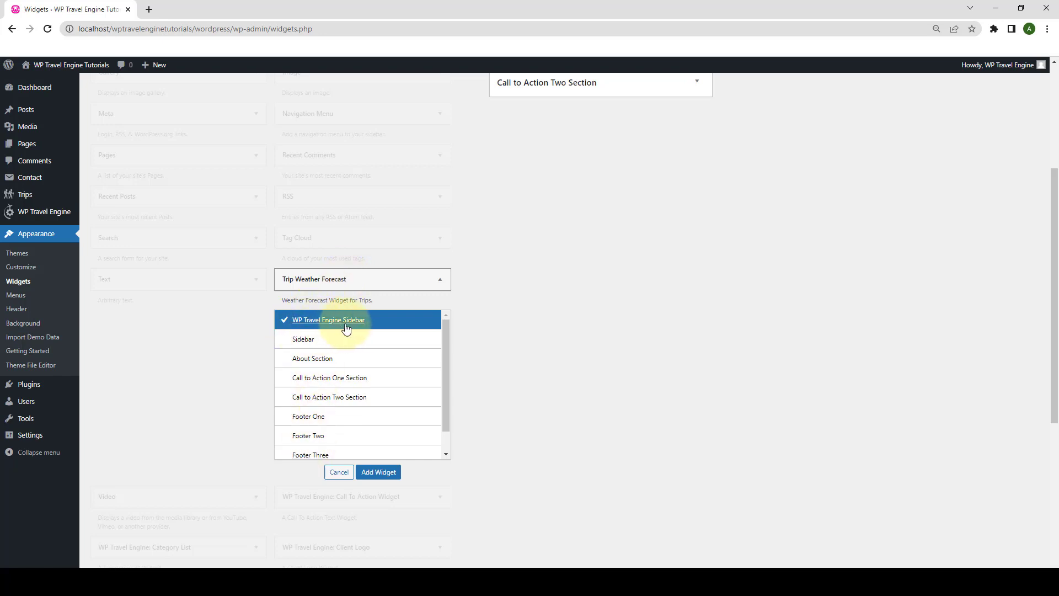
mouse_move(356, 328)
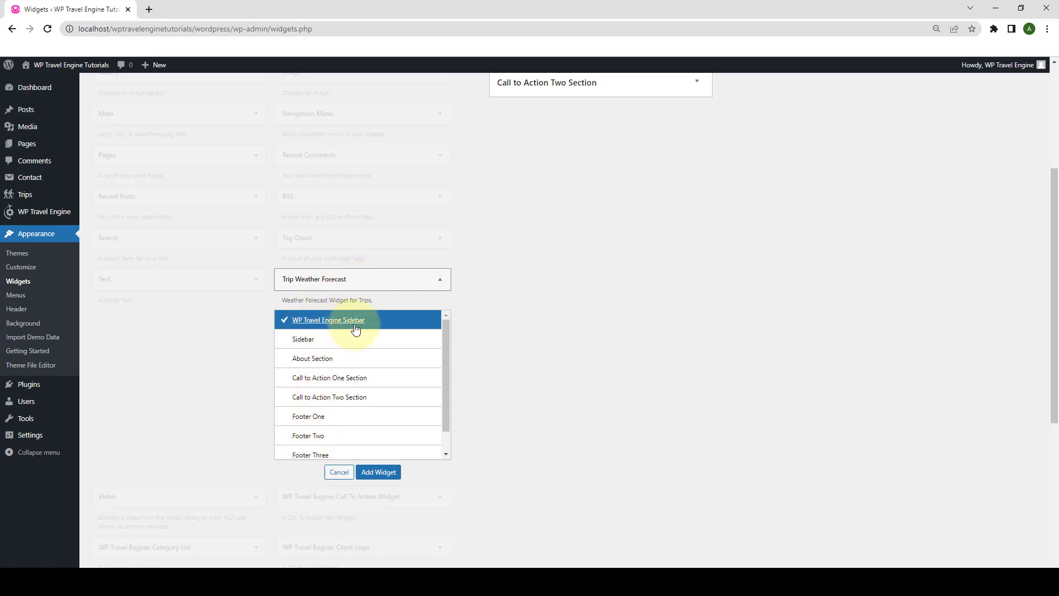
mouse_move(344, 318)
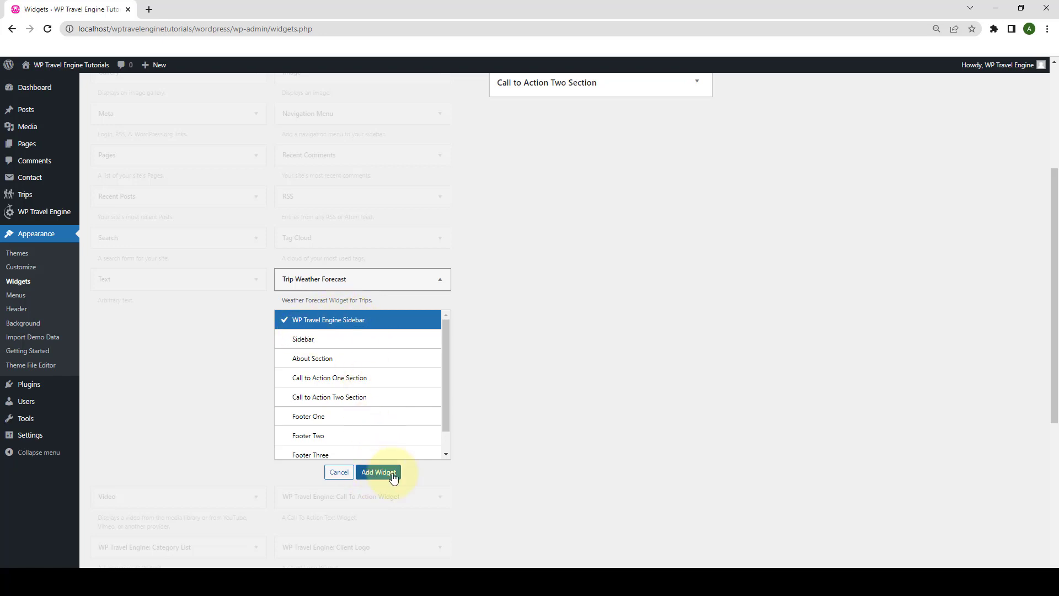
Step: Add the widget to WP Travel Engine Sidebar and title it 'Trip Weather Forecast'
click(379, 472)
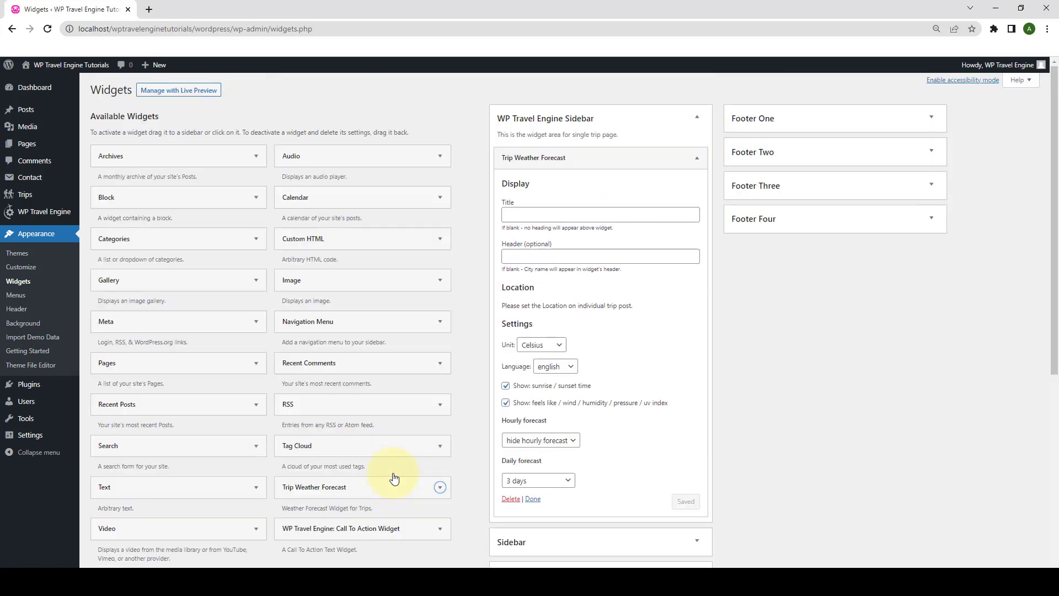
click(600, 214)
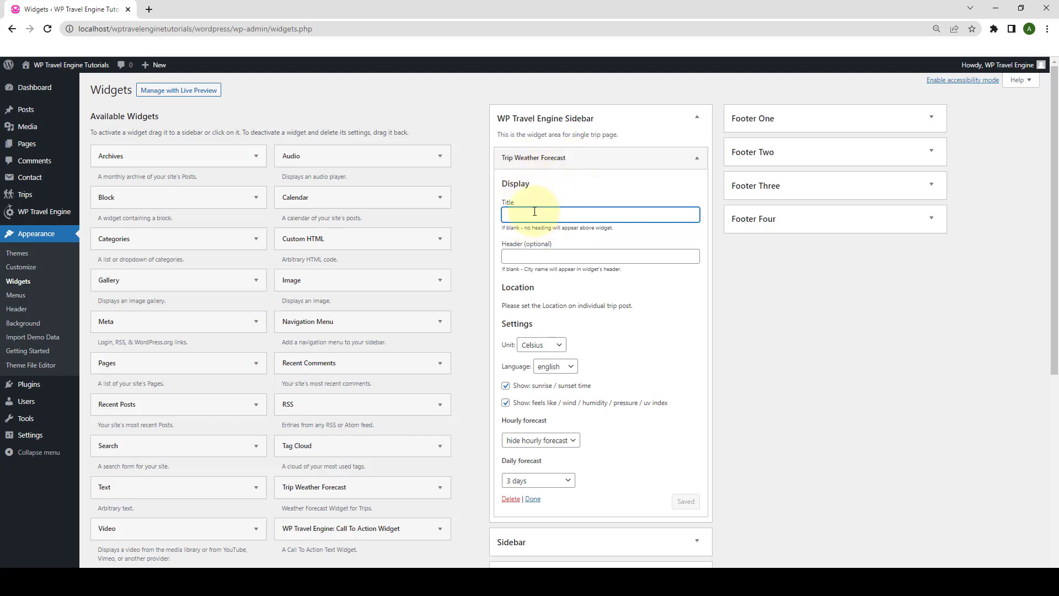
text(Trip Weather Forecast)
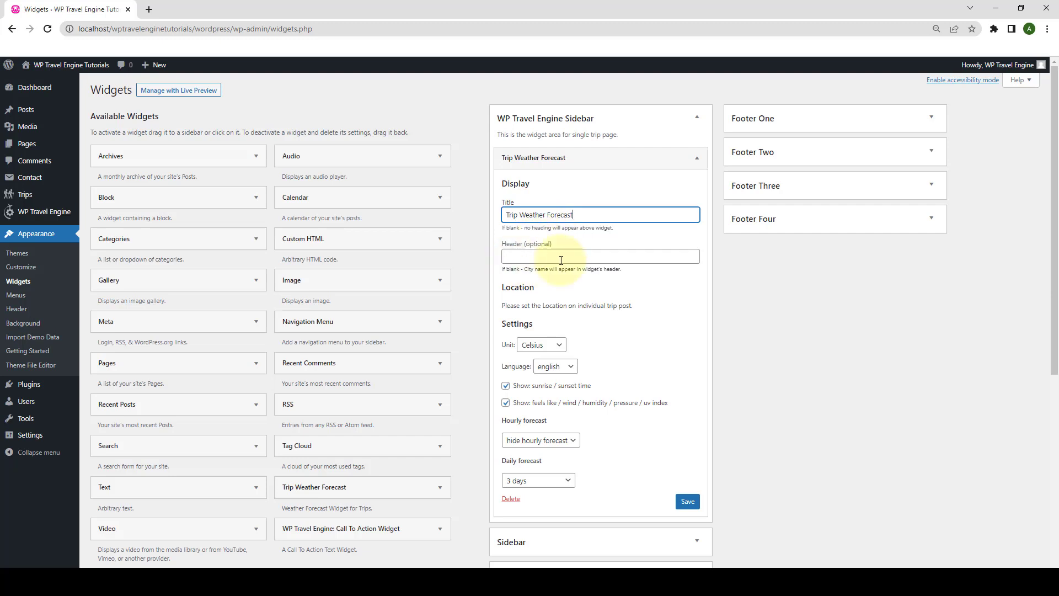
scroll(down, 3)
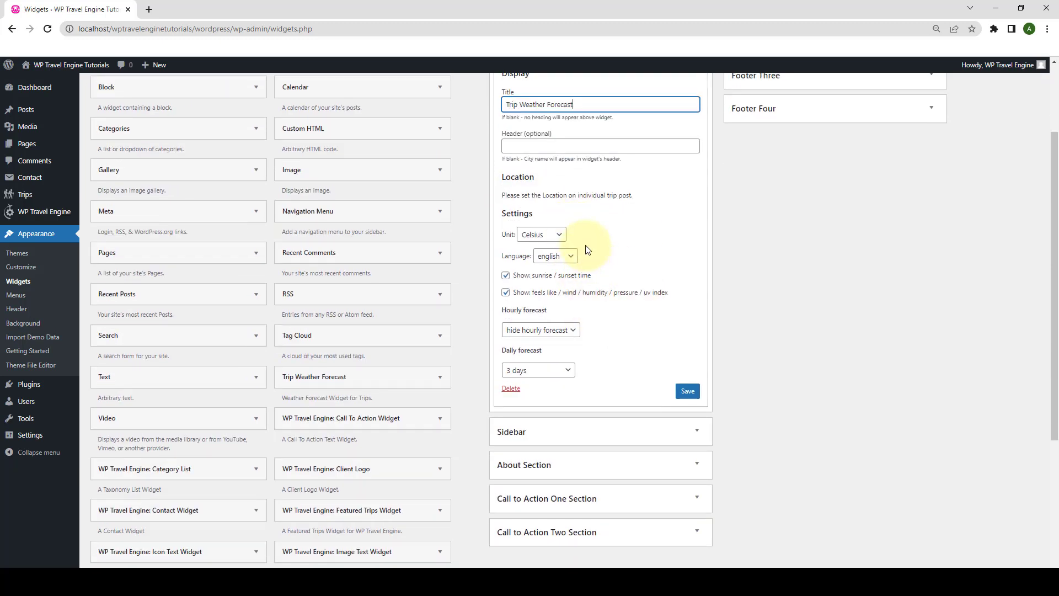
Step: Keep Celsius as the unit and set the widget's daily forecast to 3 days
click(539, 234)
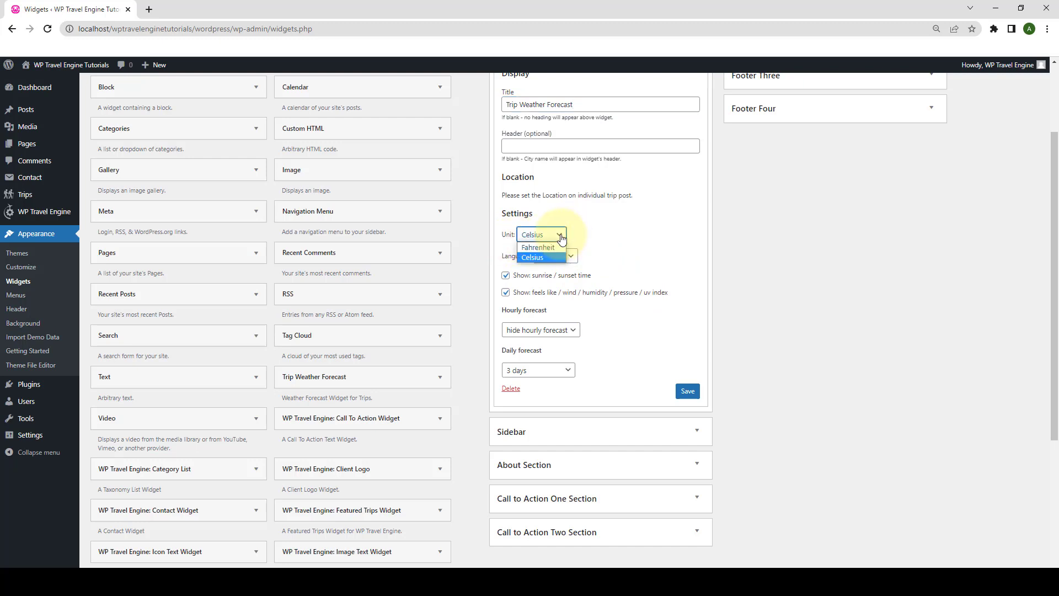
click(539, 235)
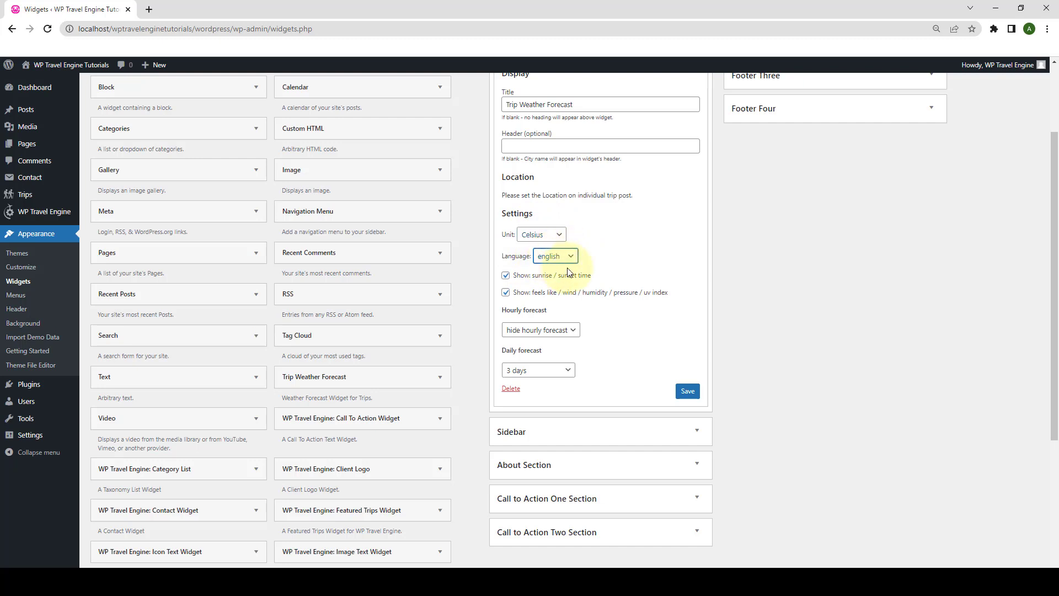
mouse_move(573, 264)
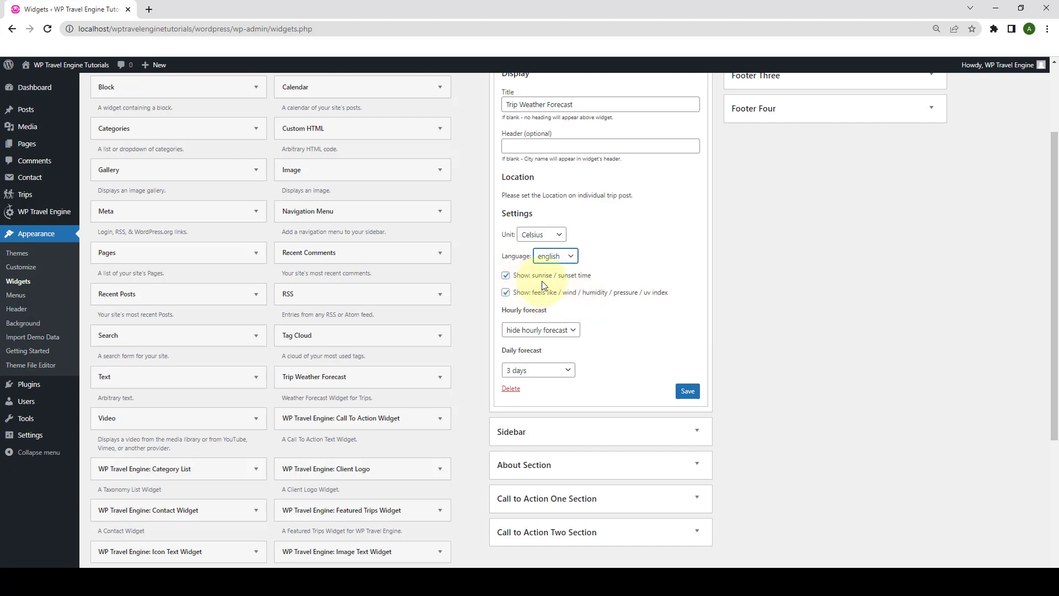
mouse_move(565, 284)
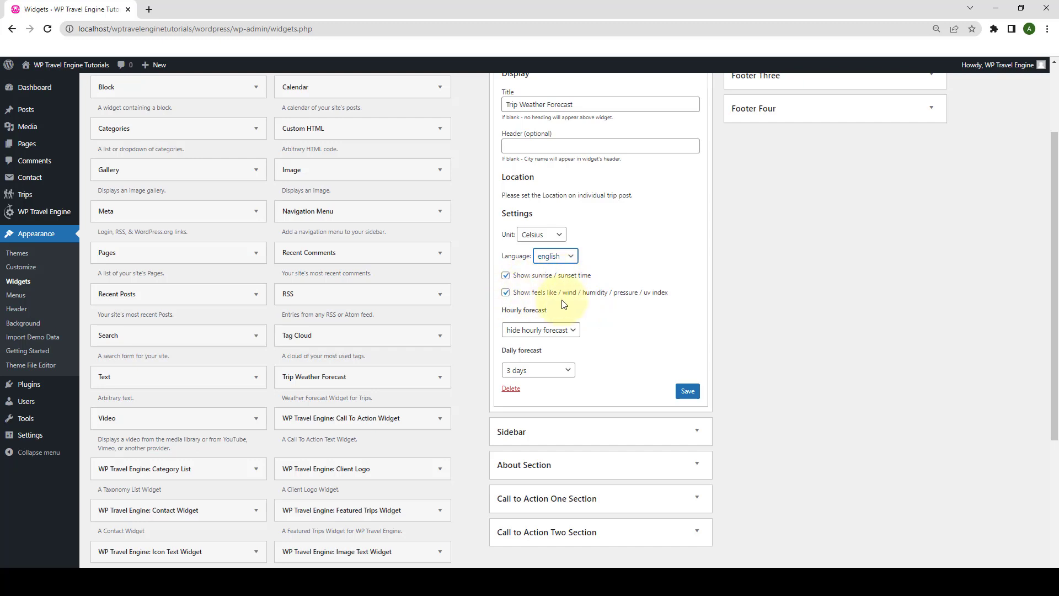
mouse_move(604, 303)
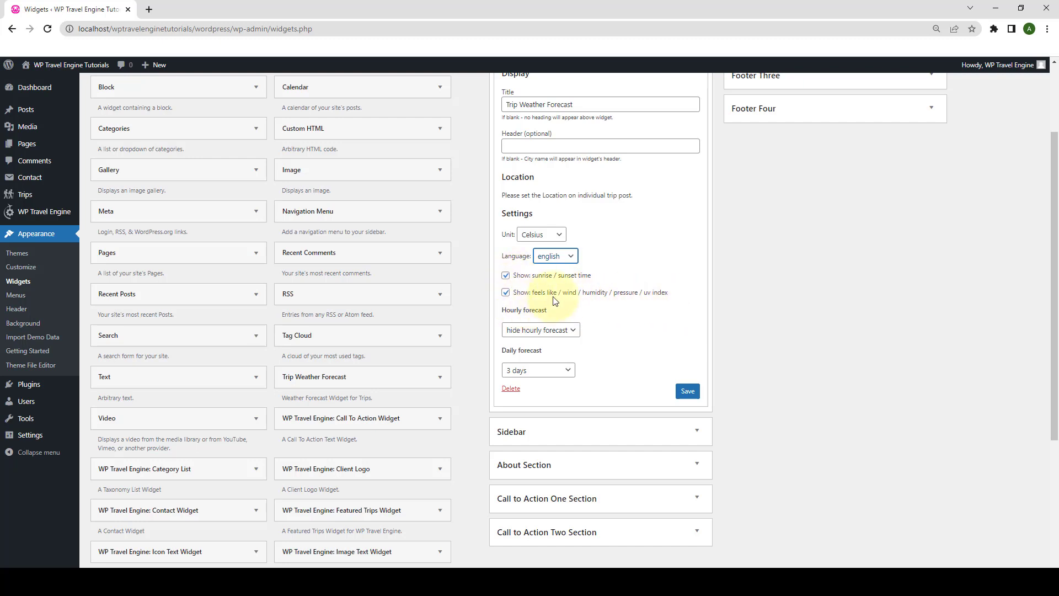
scroll(down, 3)
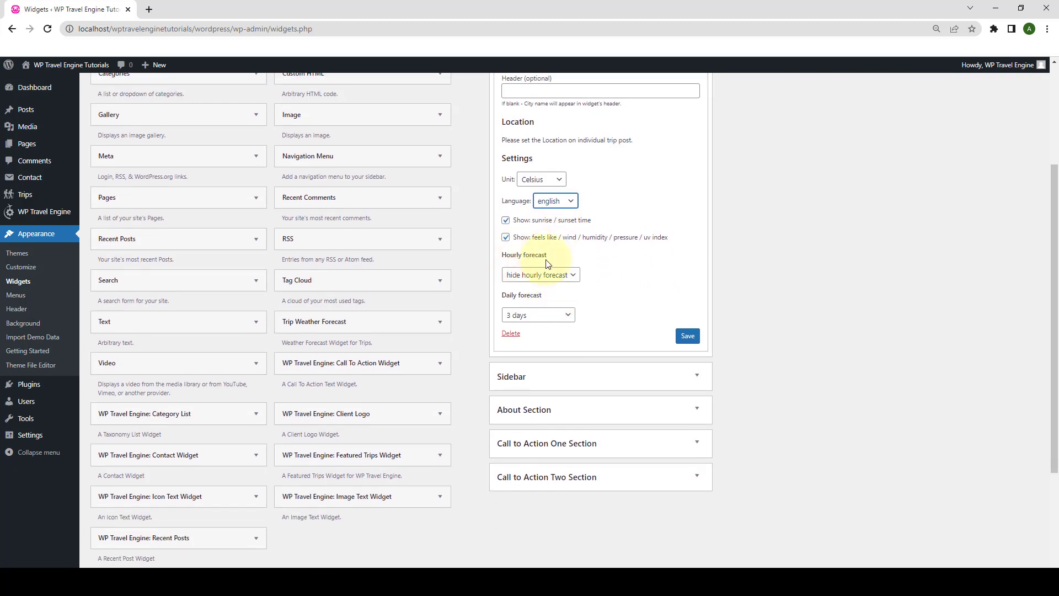
click(540, 275)
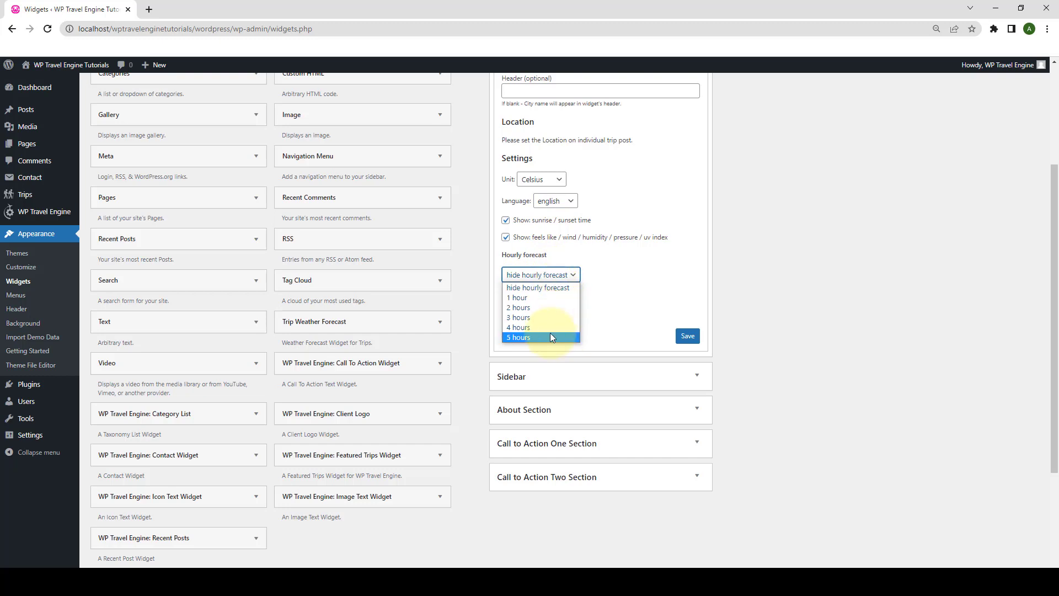
mouse_move(559, 338)
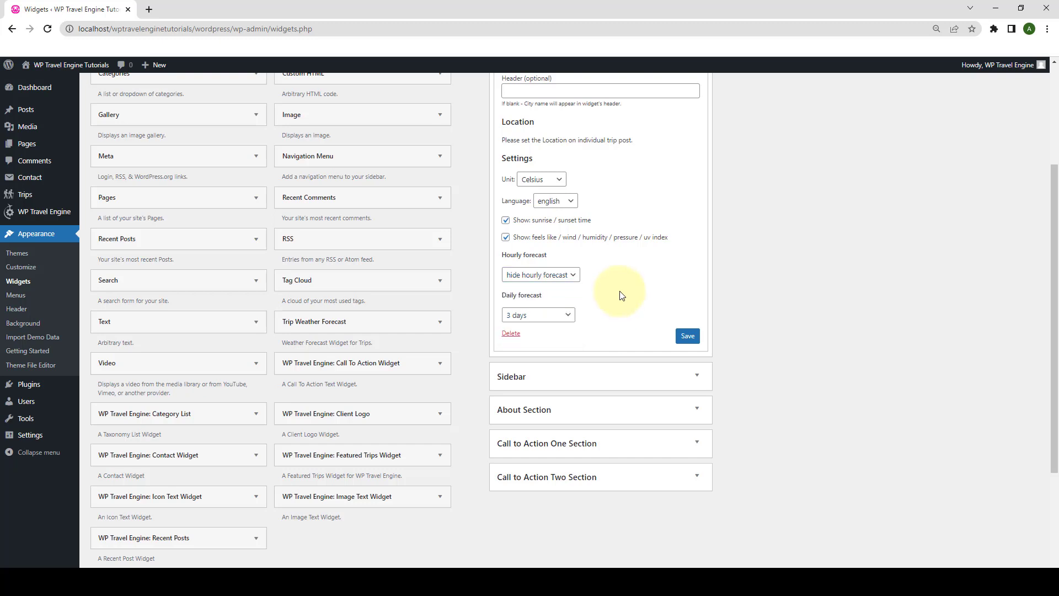
mouse_move(571, 301)
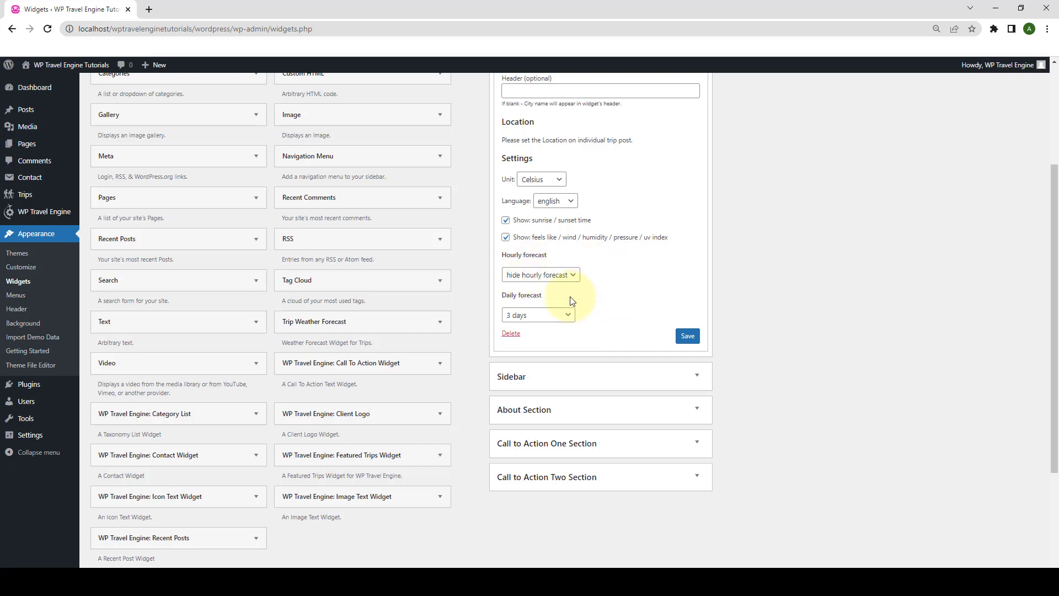
click(539, 315)
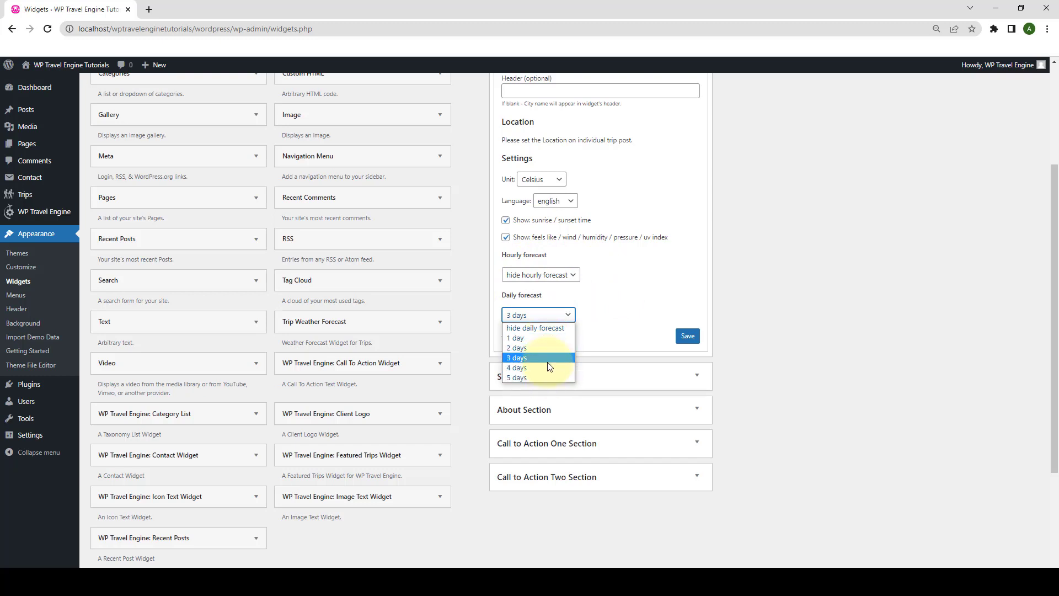
mouse_move(535, 327)
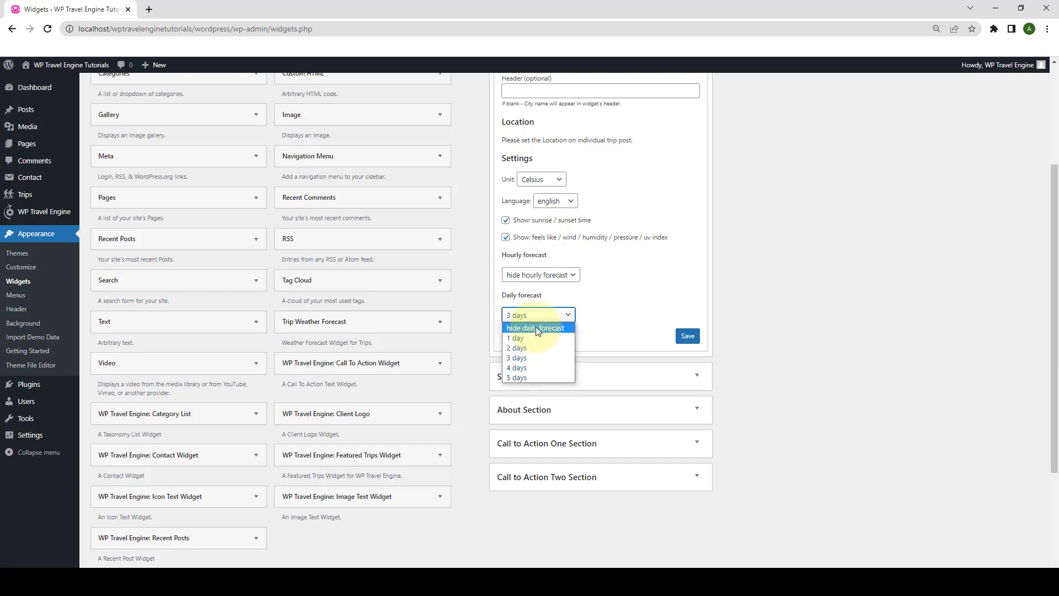
mouse_move(533, 329)
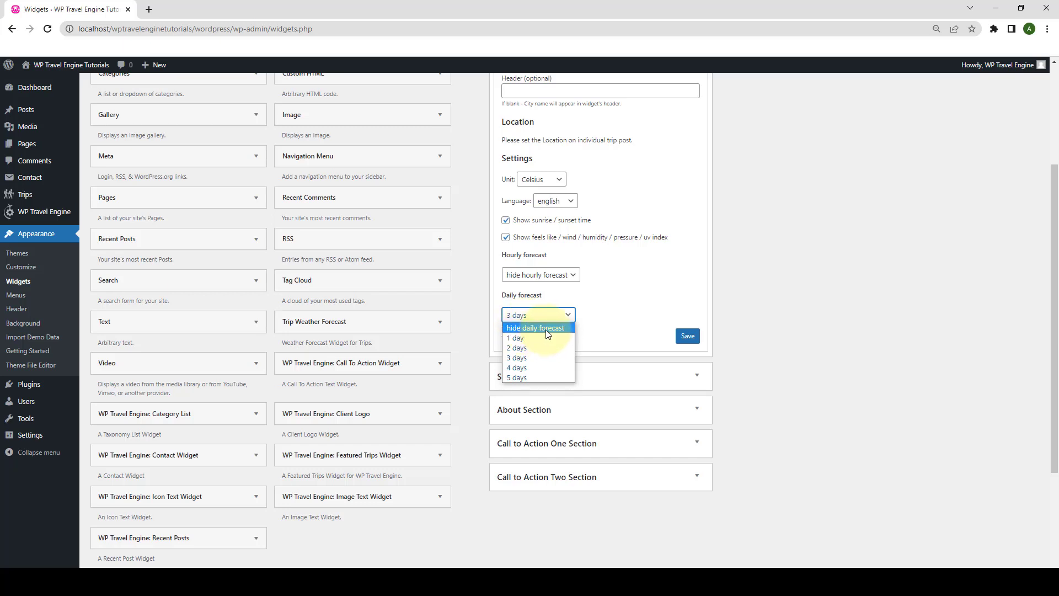
click(516, 358)
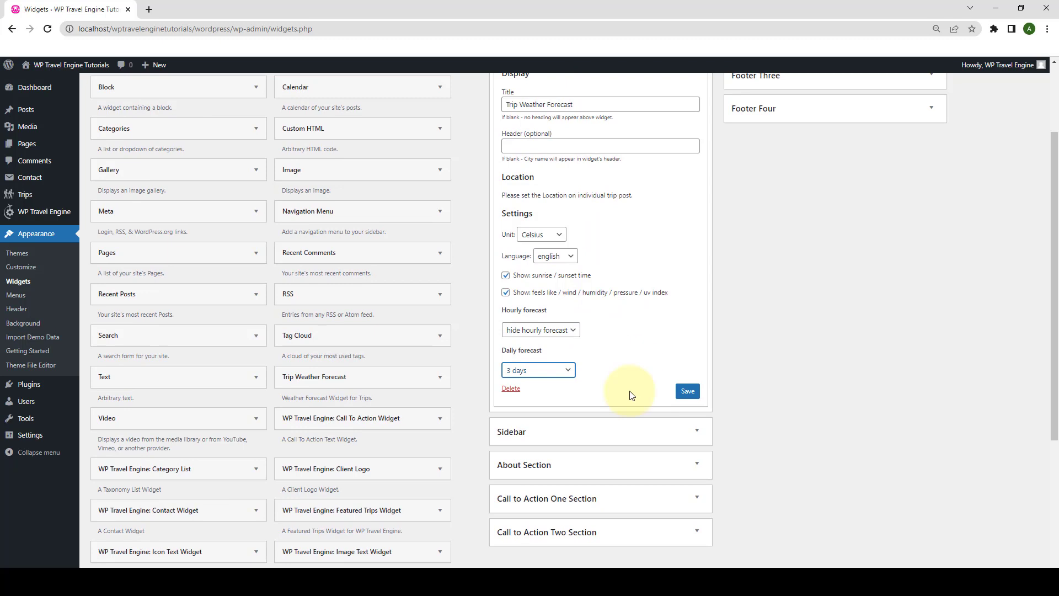
Step: Save the Trip Weather Forecast widget and collapse it with Done
click(687, 391)
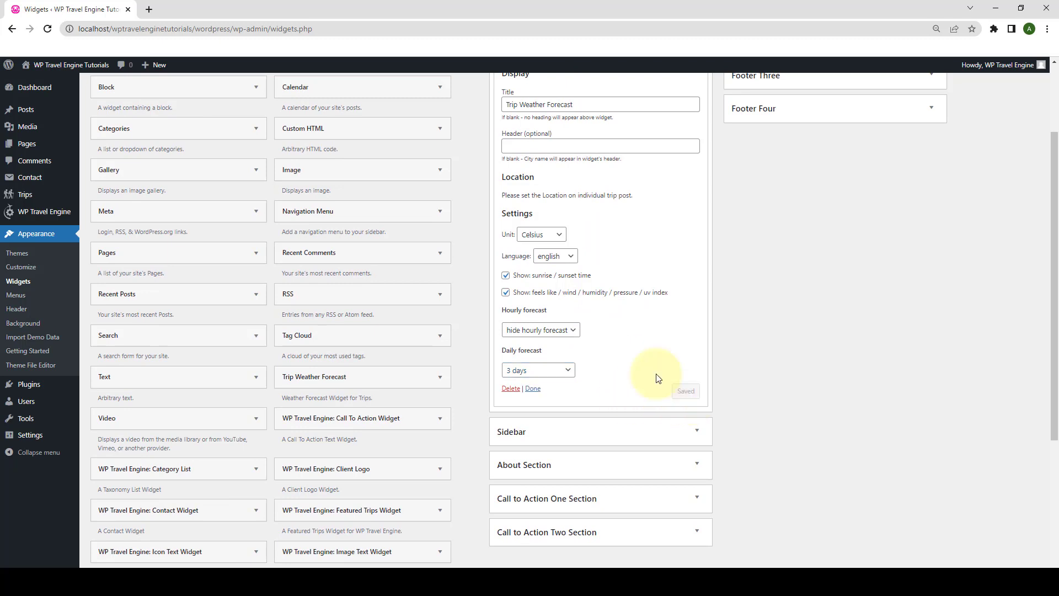
click(532, 388)
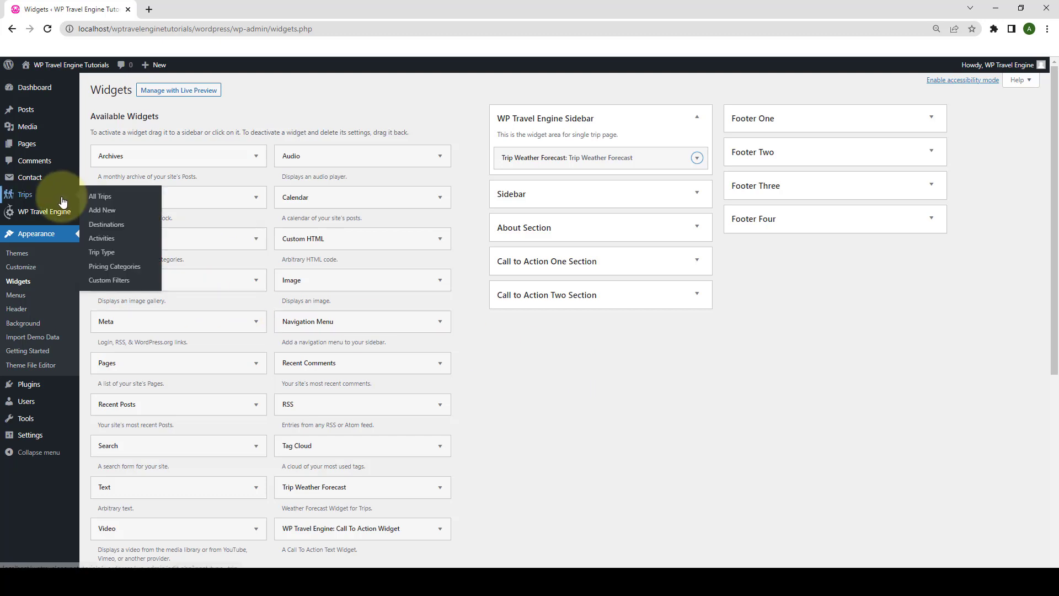
Step: From All Trips, view 'Places to travel in november' in a new tab, then edit it
click(99, 196)
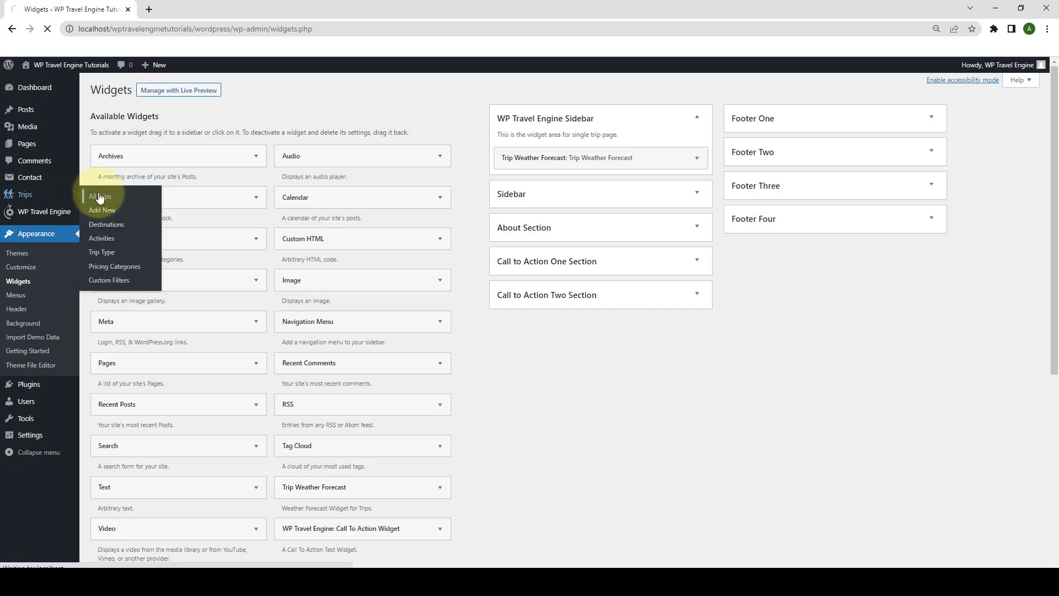
click(100, 197)
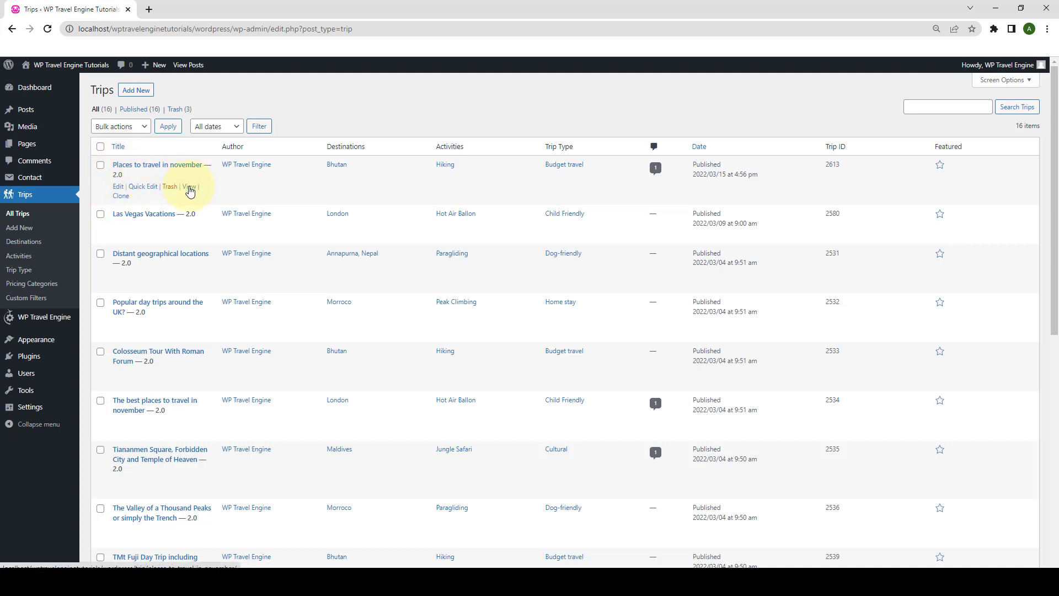
click(189, 186)
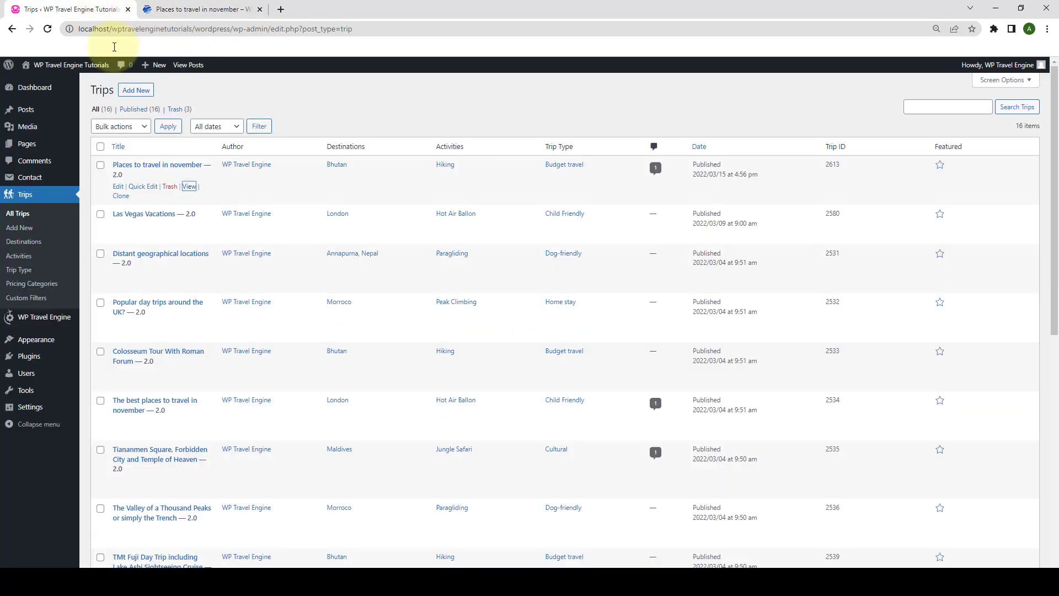
click(118, 186)
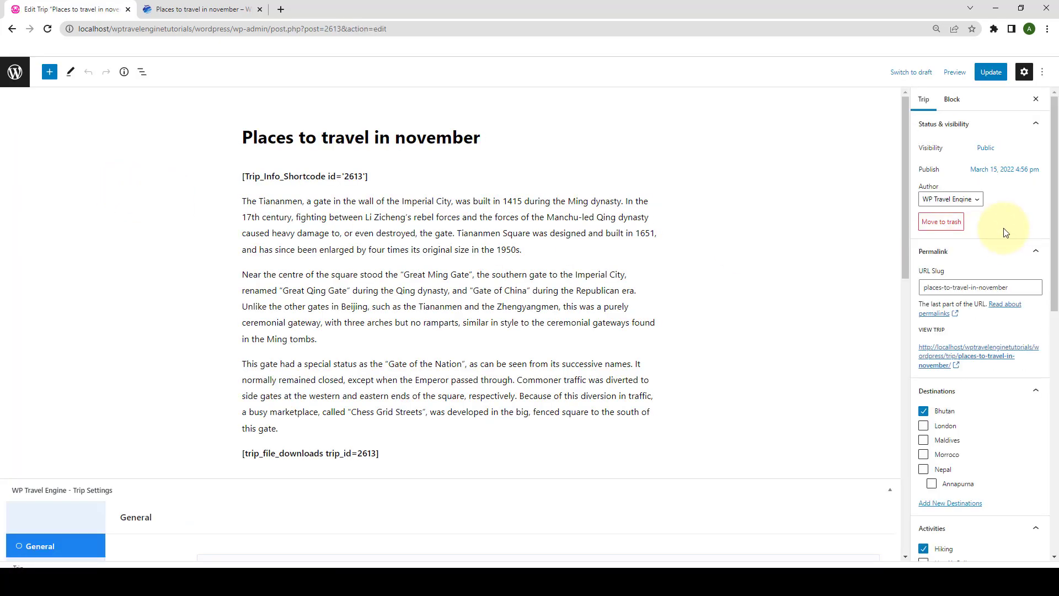
Step: Scroll to the Trip Weather Configuration panel and focus its empty City field
scroll(down, 3)
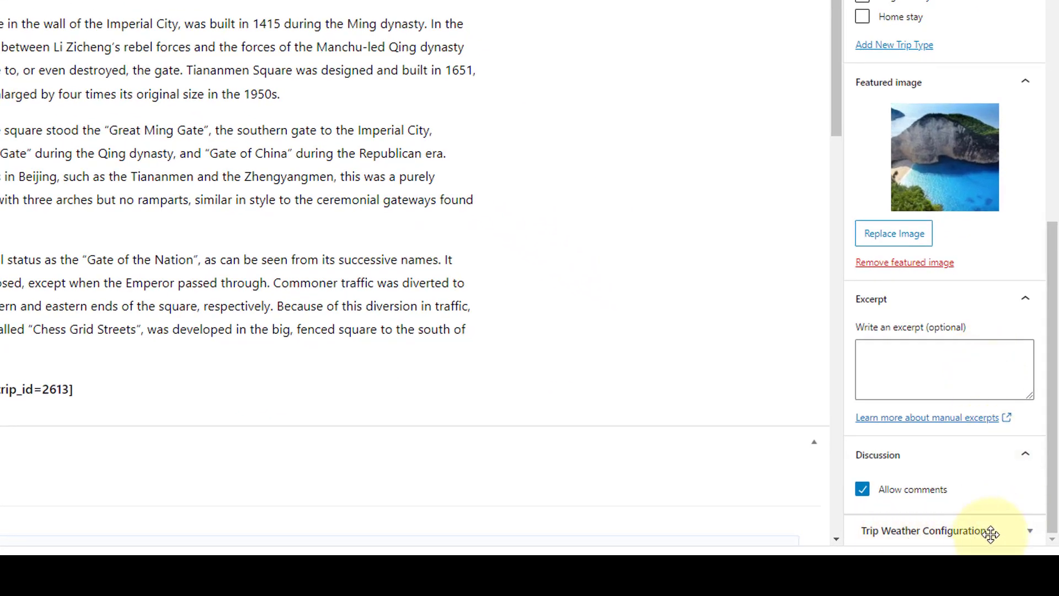
mouse_move(1003, 533)
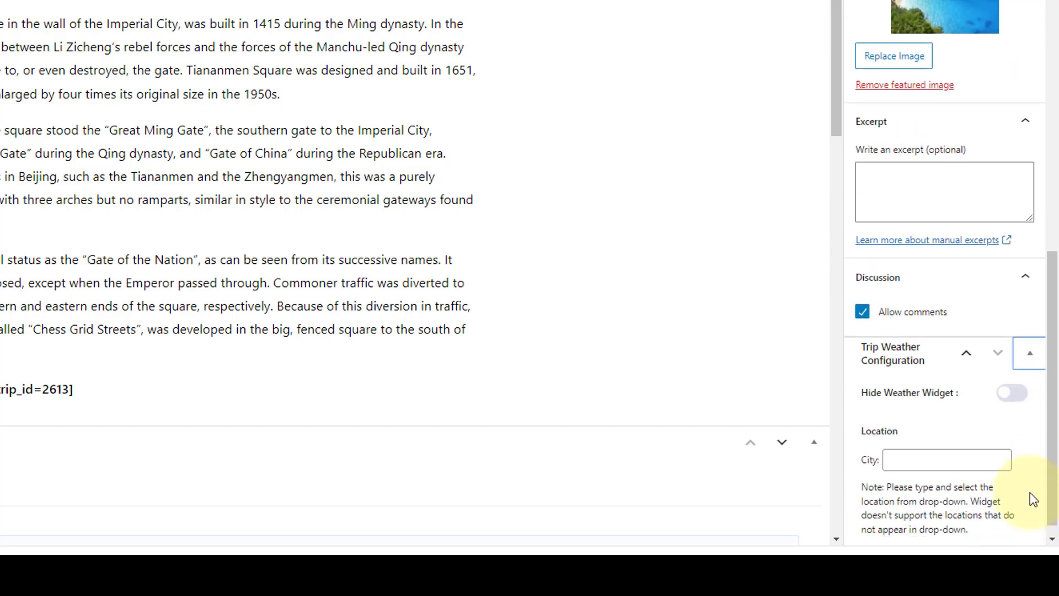
click(945, 443)
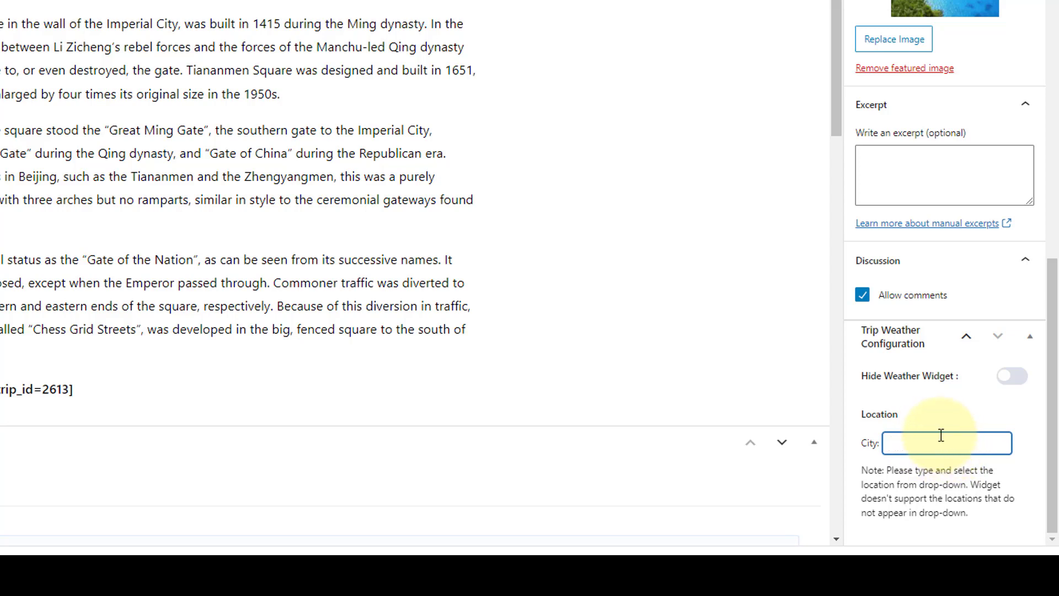
Step: Set the weather city to 'Paris ~ France', update the trip, and view its public page
text(Pa)
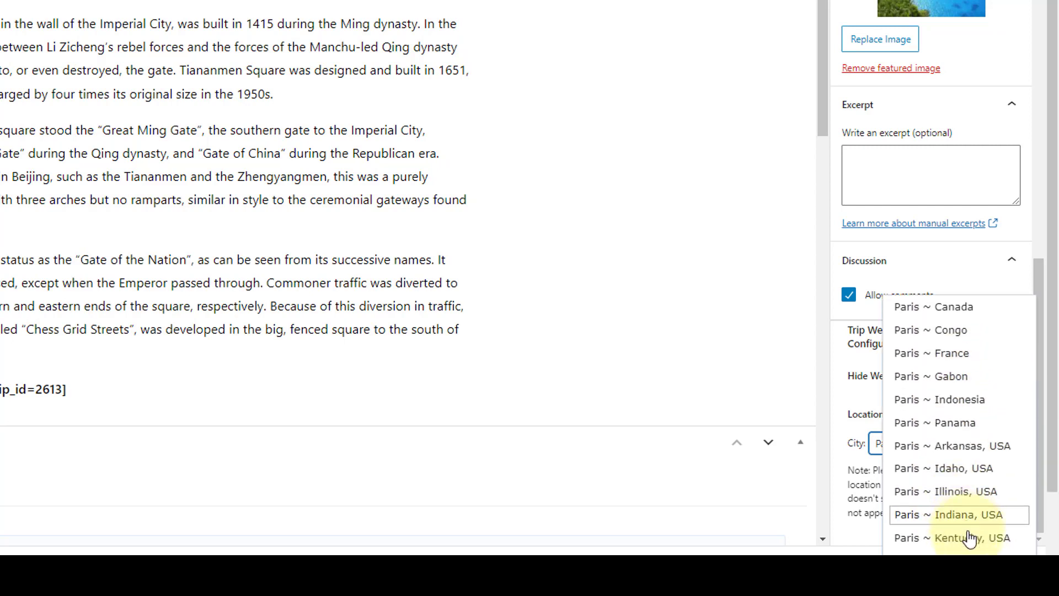
mouse_move(957, 376)
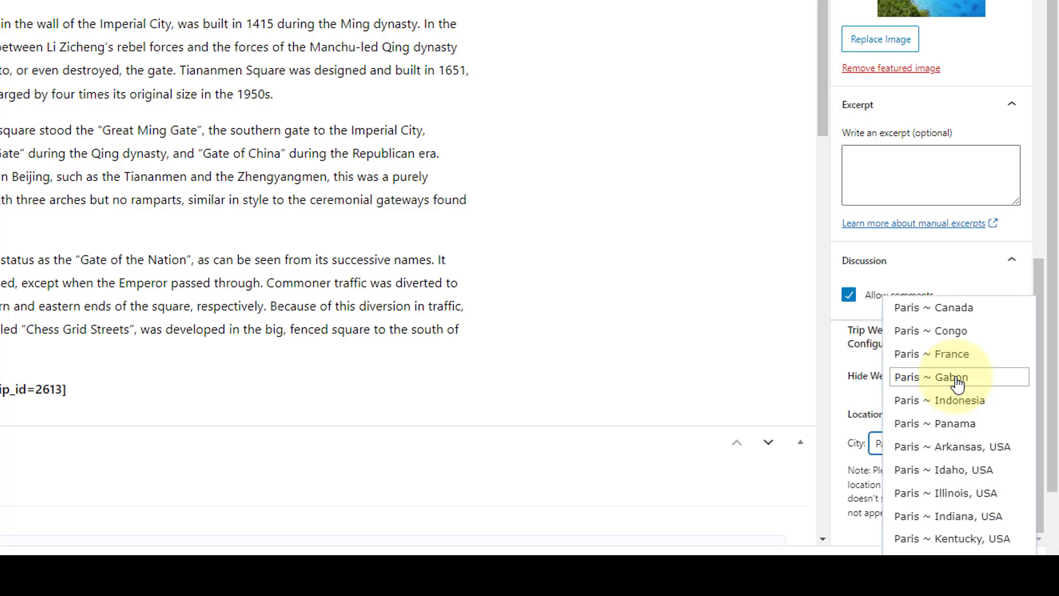
mouse_move(971, 400)
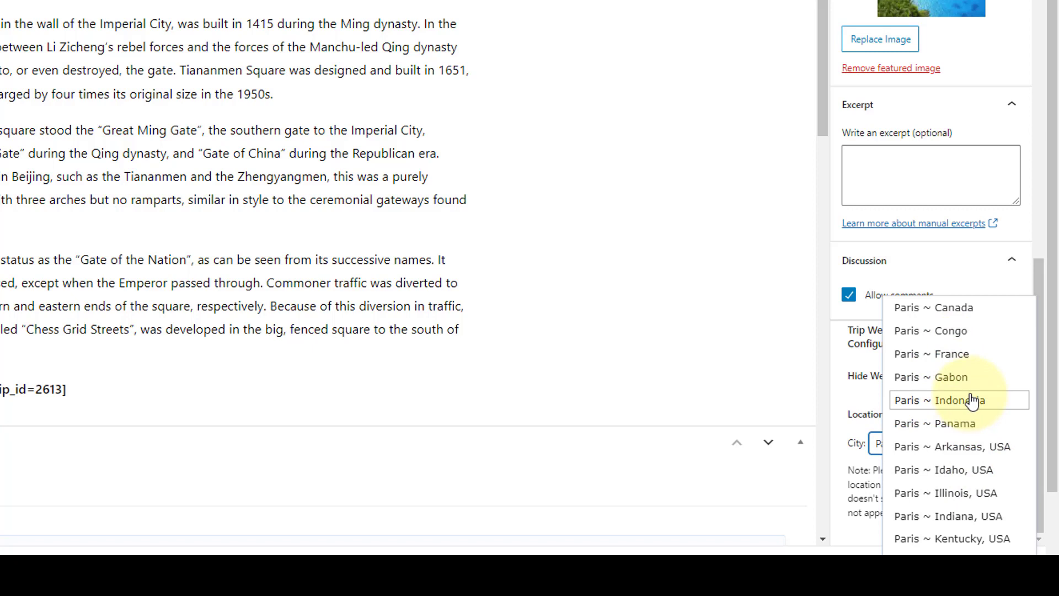
mouse_move(971, 424)
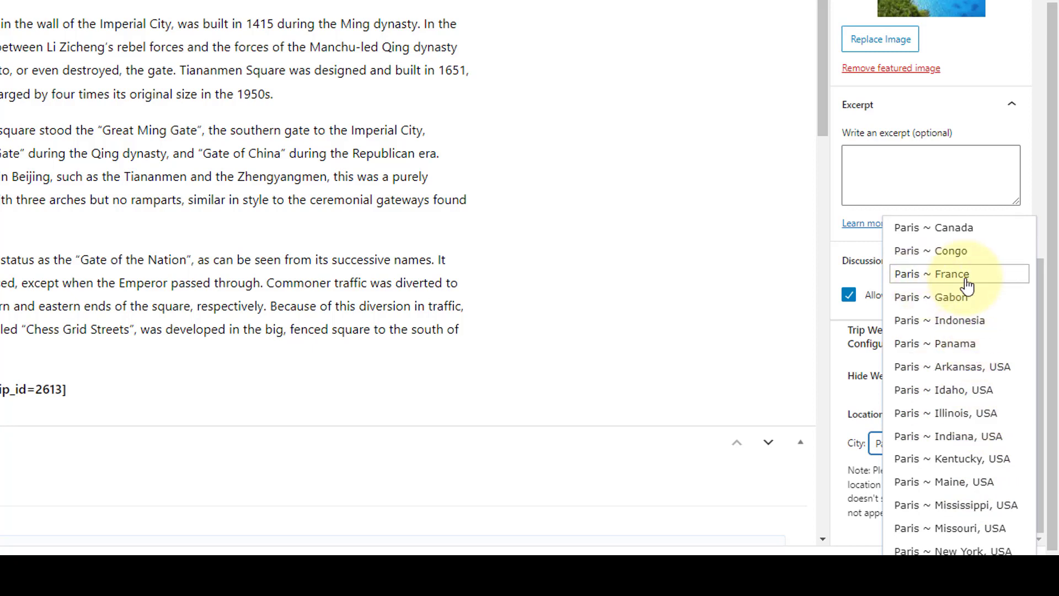
click(935, 274)
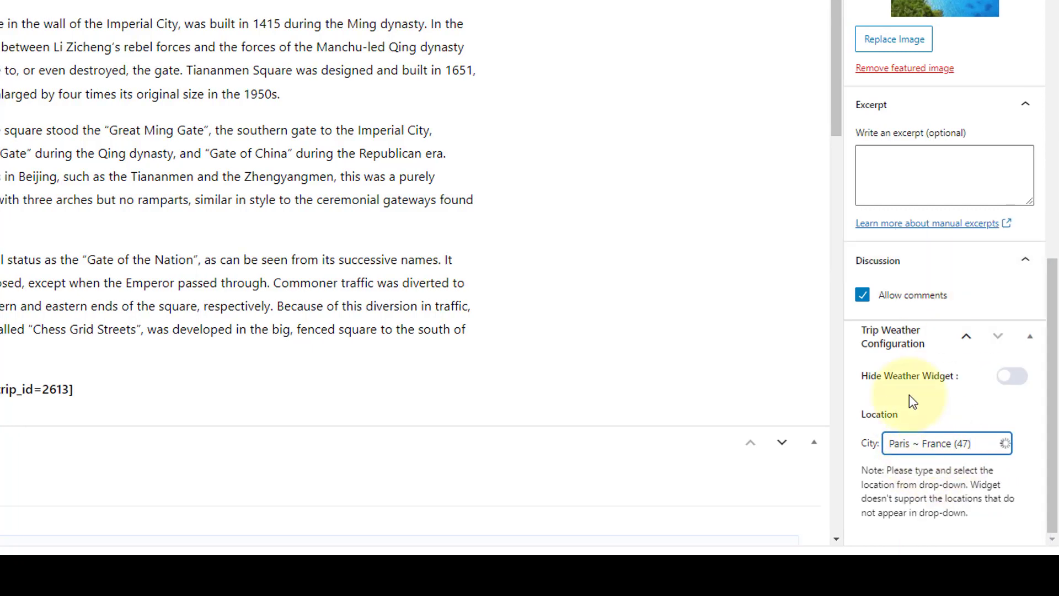
mouse_move(933, 397)
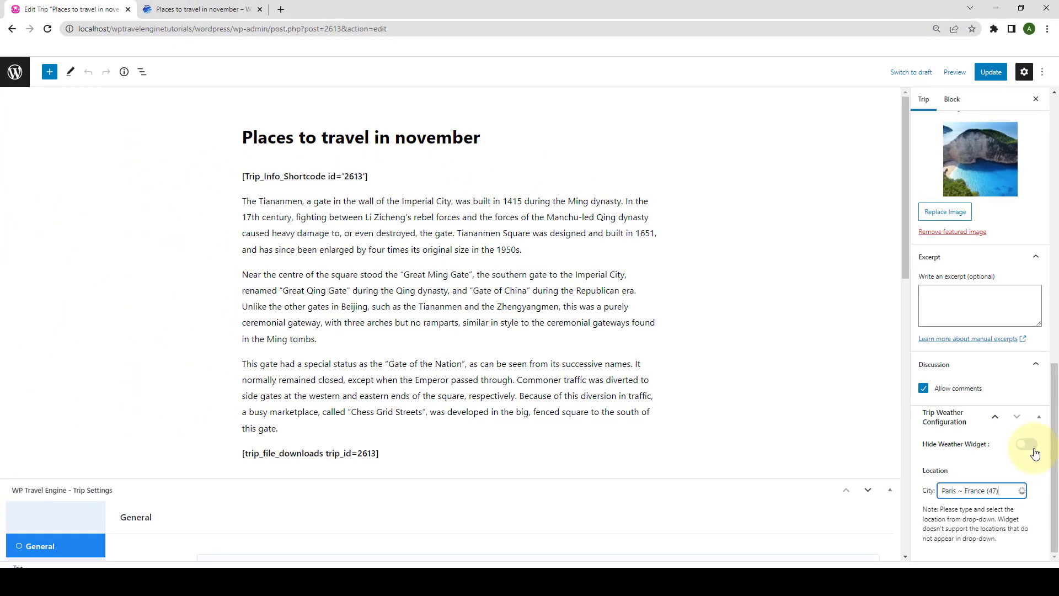
click(990, 72)
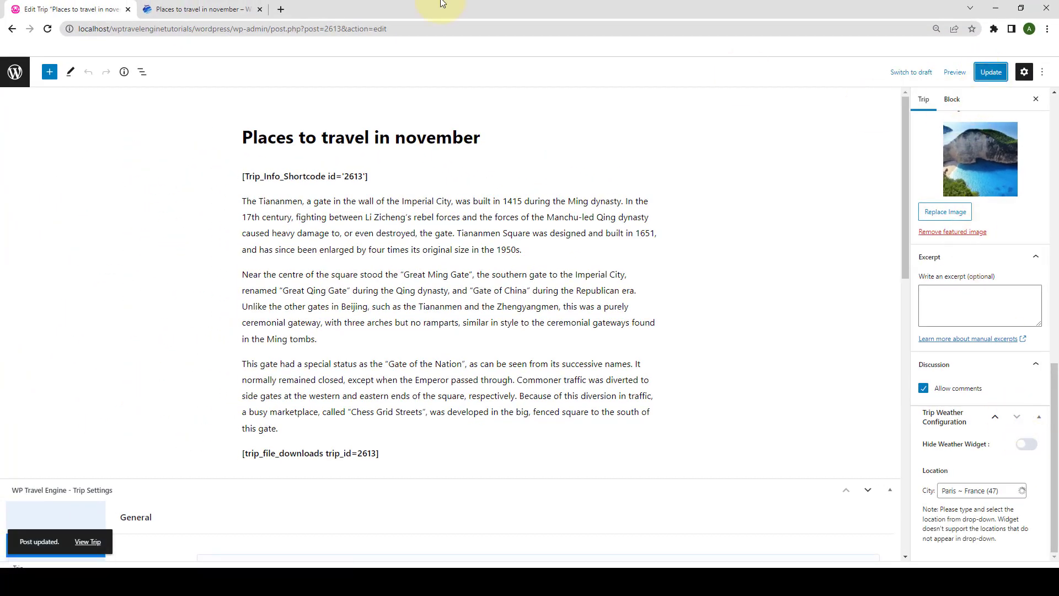
click(201, 9)
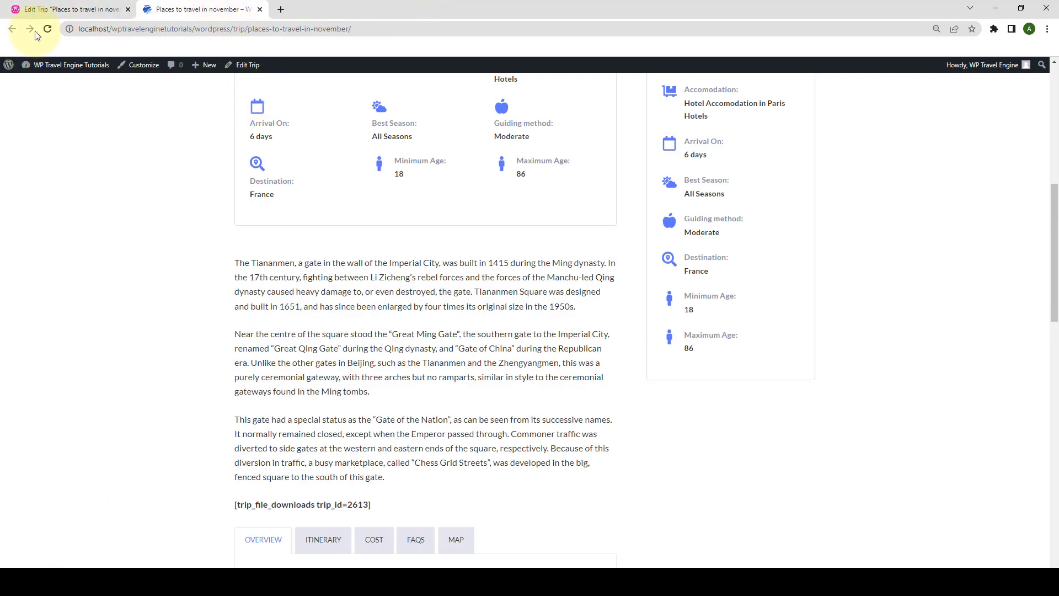
Step: Reload the trip page and scroll to the Paris three-day forecast in the sidebar
click(47, 28)
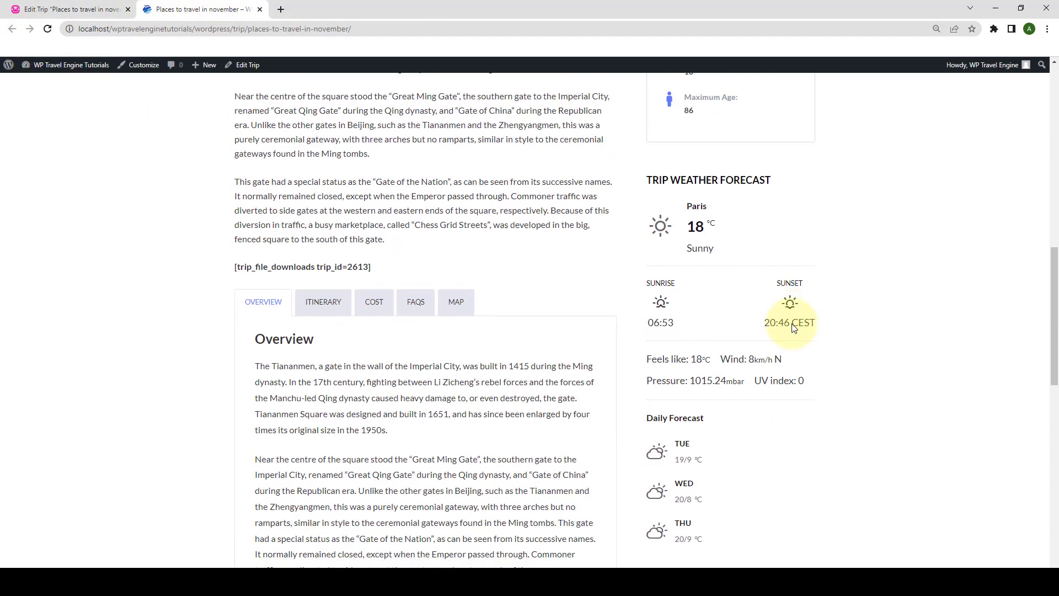
scroll(down, 3)
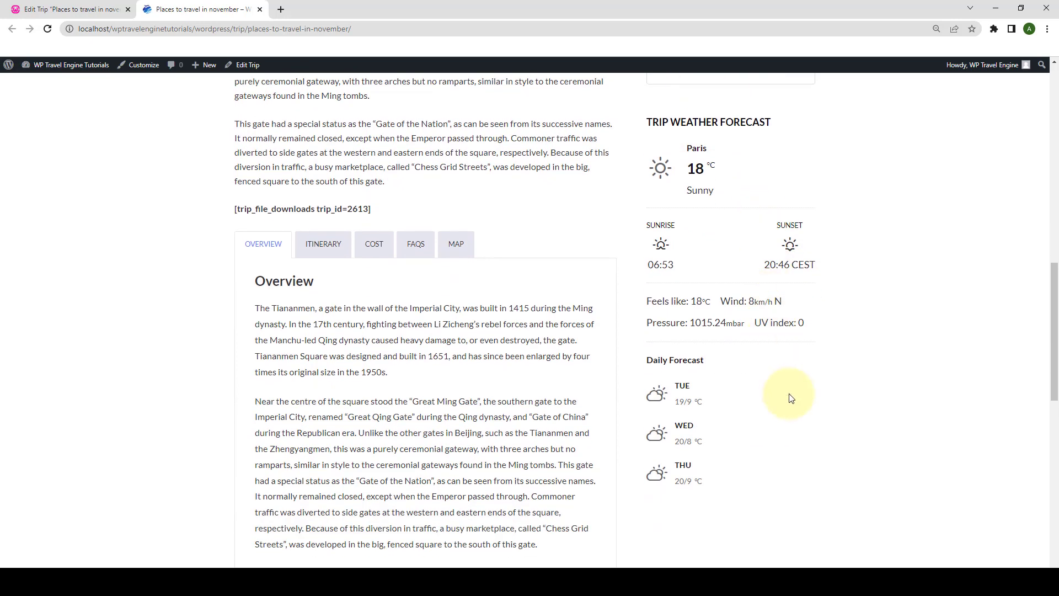
mouse_move(854, 201)
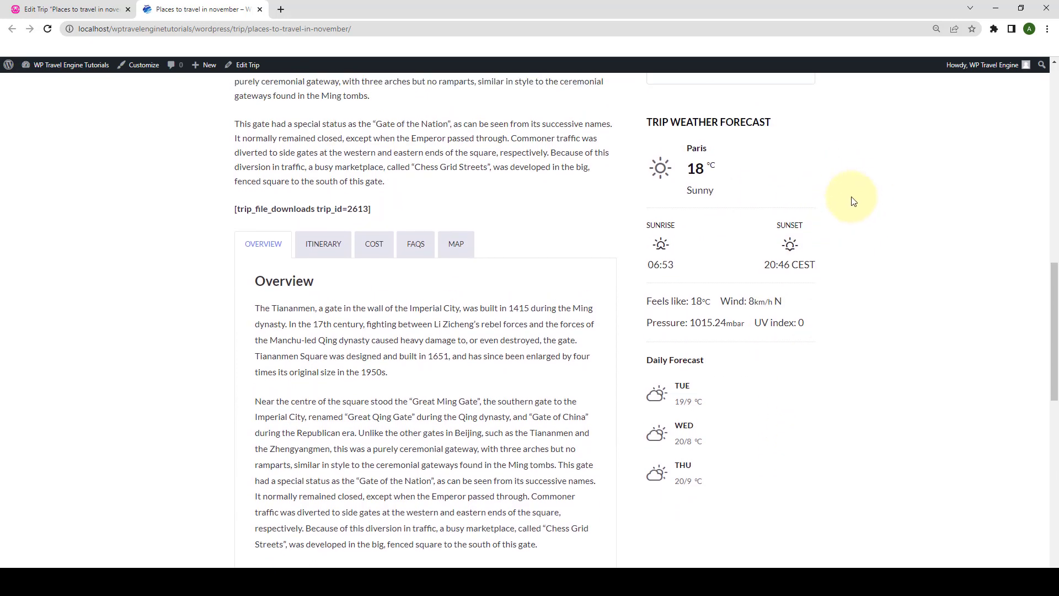